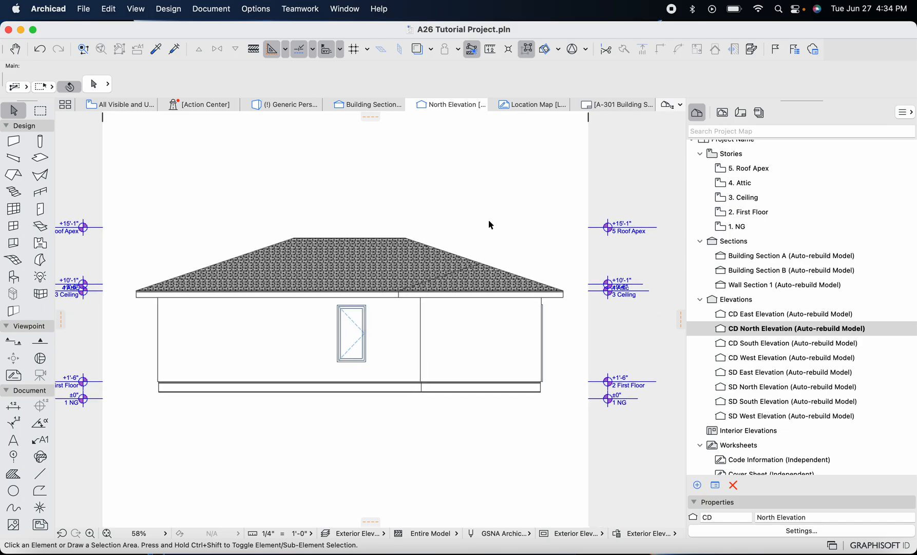
mouse_move(592, 222)
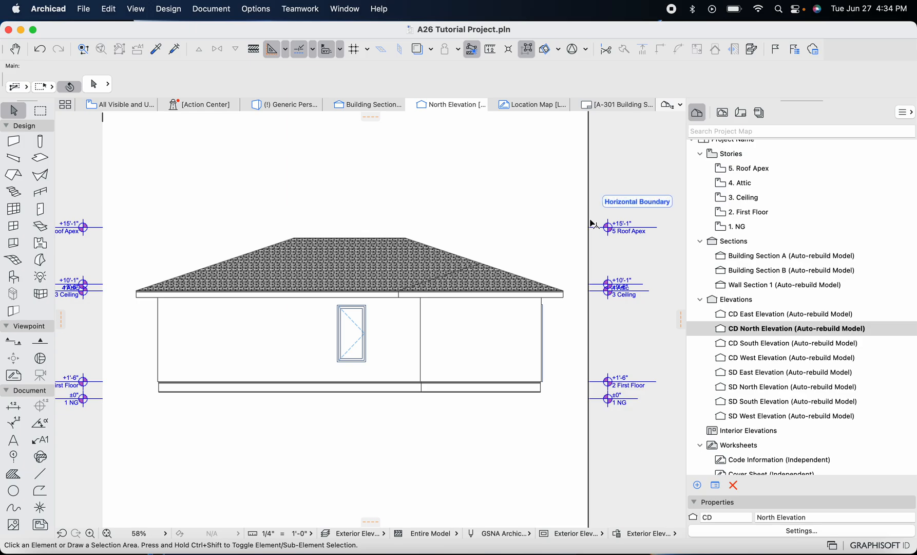
mouse_move(634, 300)
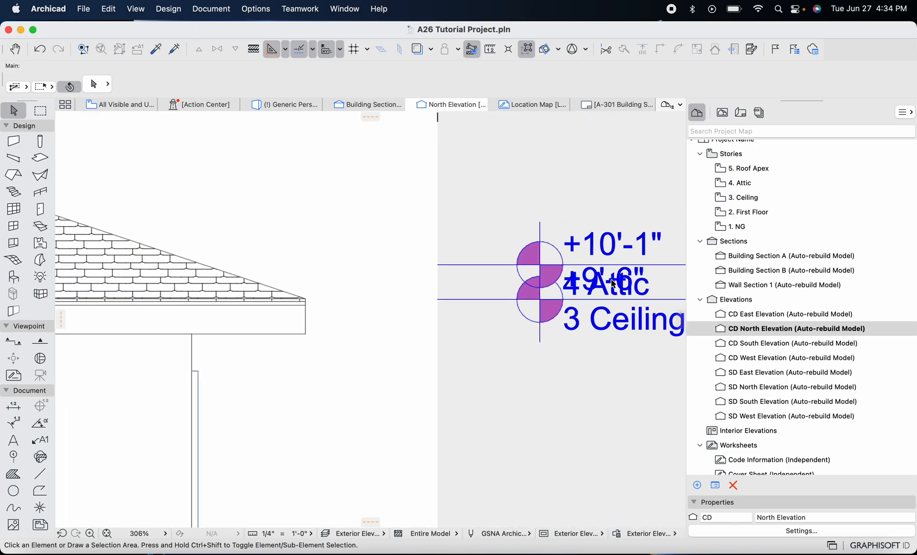
Locate North Elevation under A2 - Elevations in the View Map and show its context menu
scroll(down, 3)
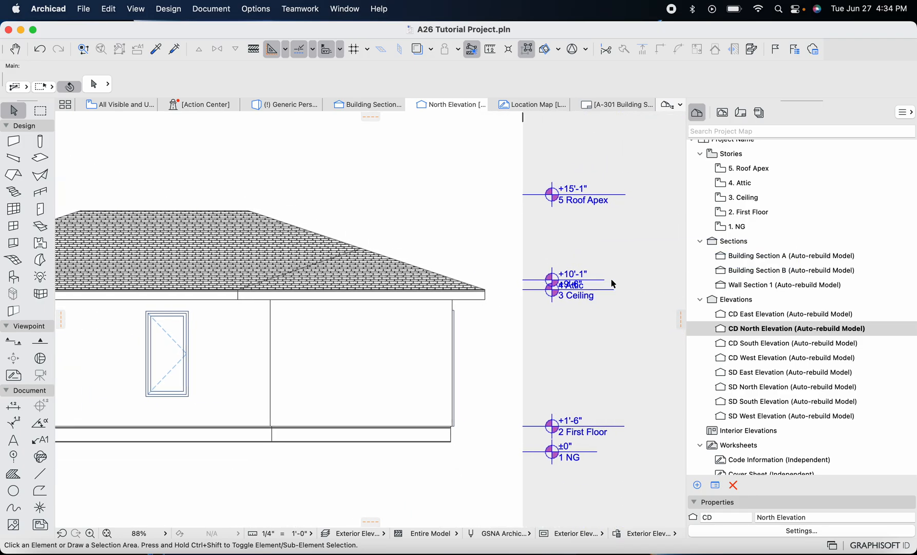
mouse_move(612, 284)
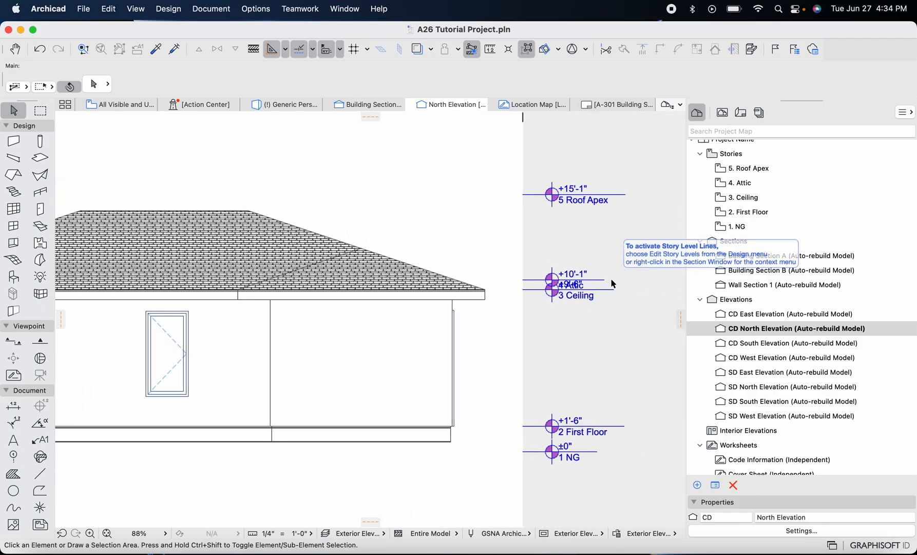
mouse_move(427, 253)
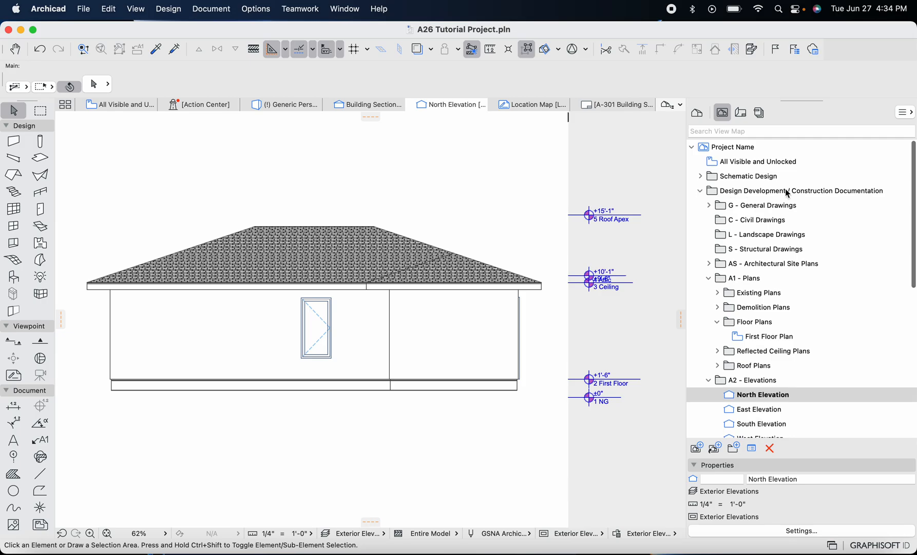
scroll(down, 3)
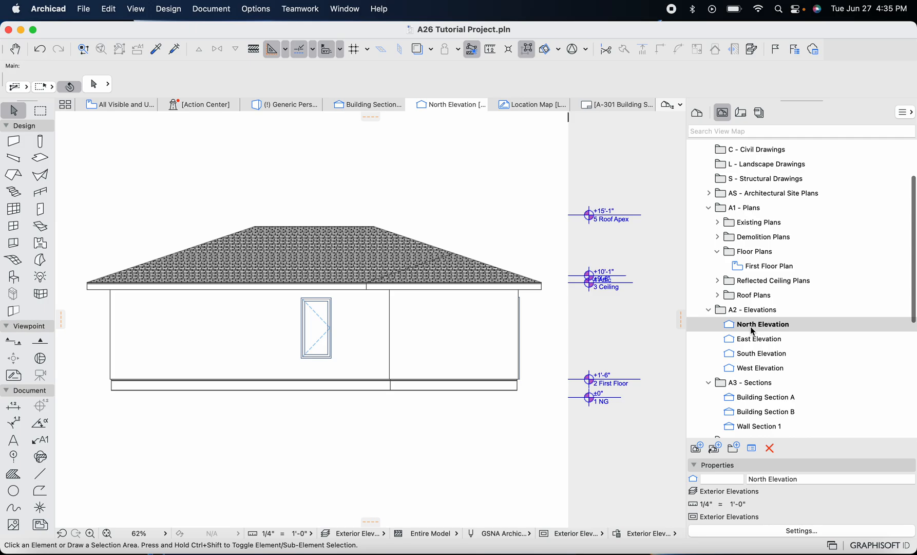
mouse_move(302, 391)
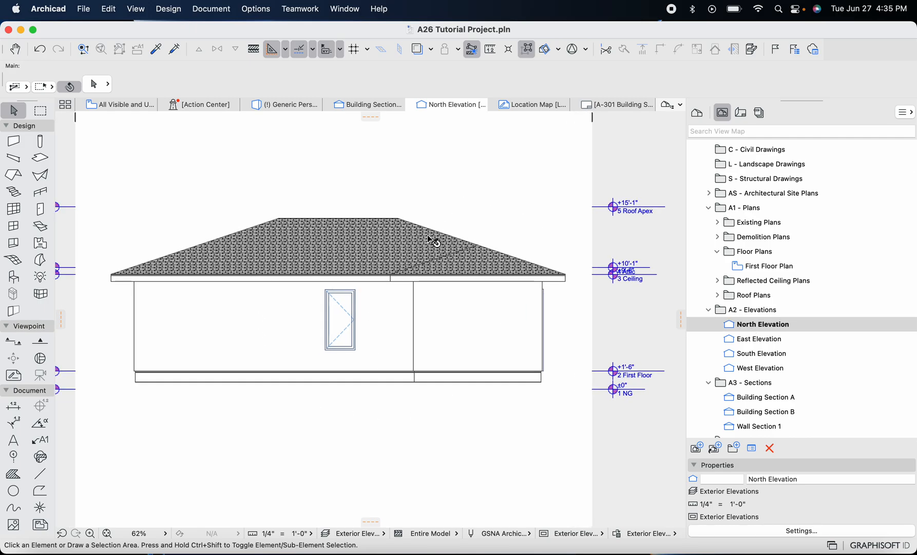
mouse_move(504, 224)
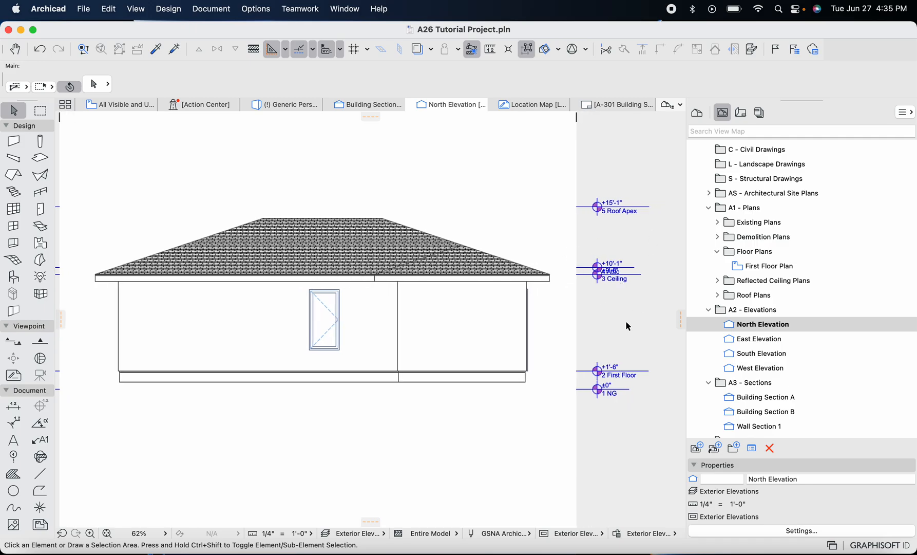
right_click(762, 324)
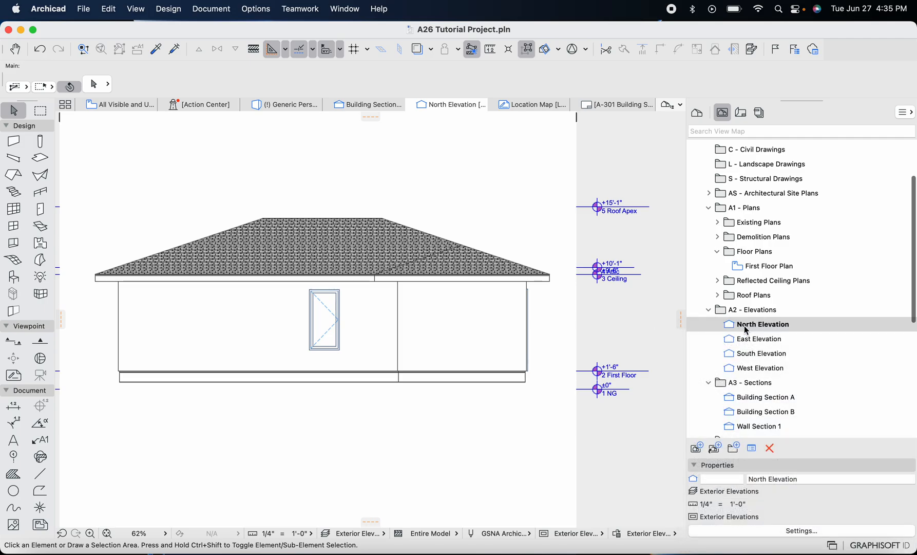
right_click(761, 325)
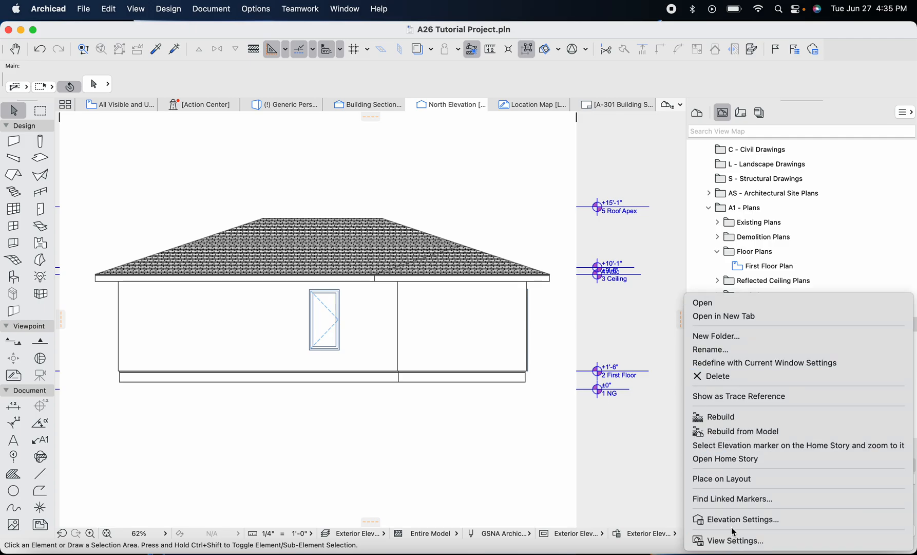
mouse_move(740, 519)
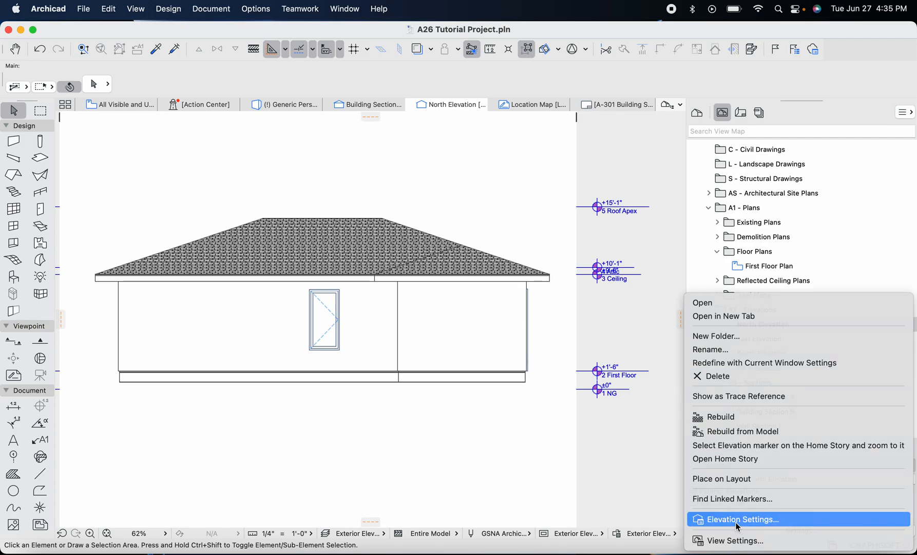
In Elevation Settings, enable full-width Markers & Story Level Lines for the North Elevation
click(740, 518)
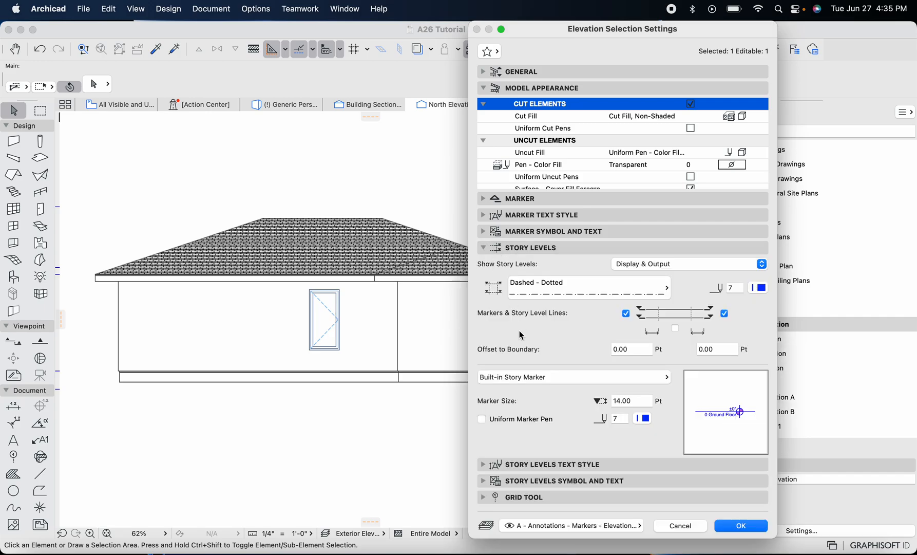
mouse_move(685, 285)
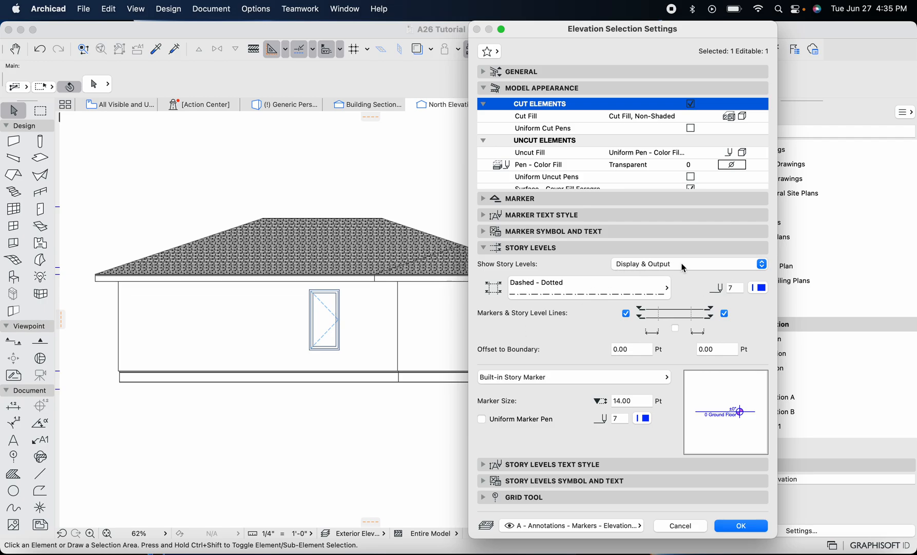
mouse_move(662, 293)
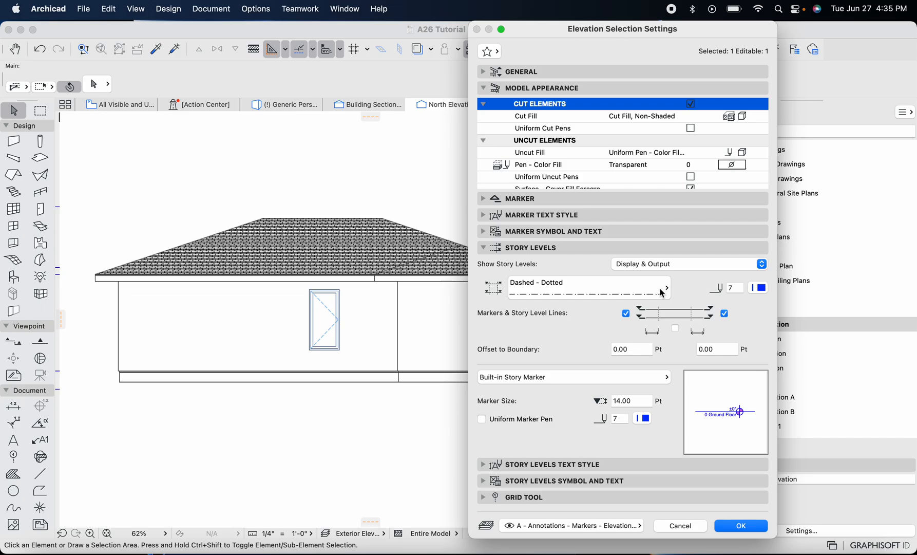
mouse_move(661, 291)
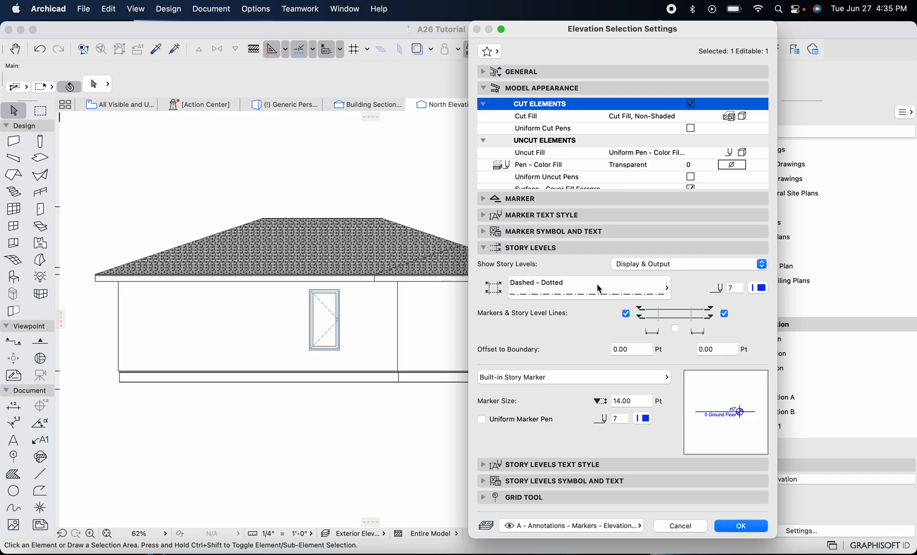
mouse_move(597, 288)
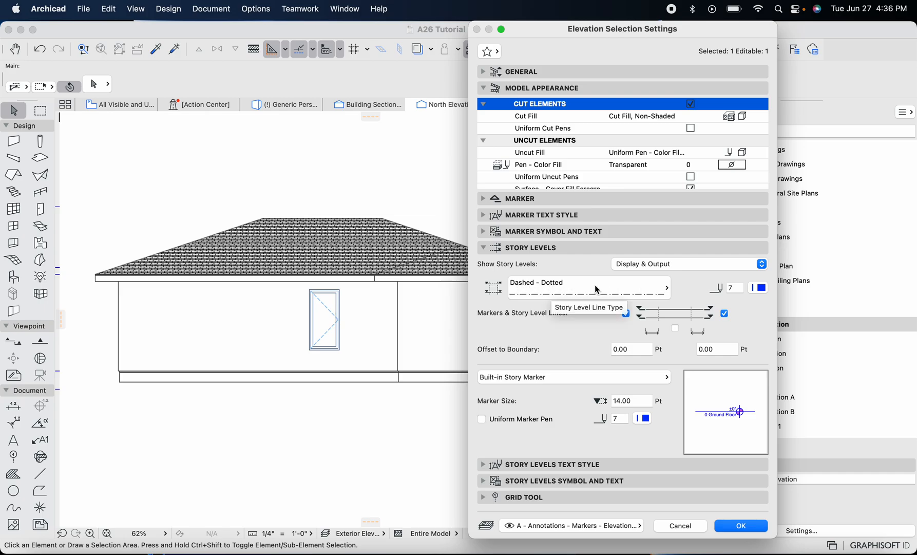
mouse_move(401, 299)
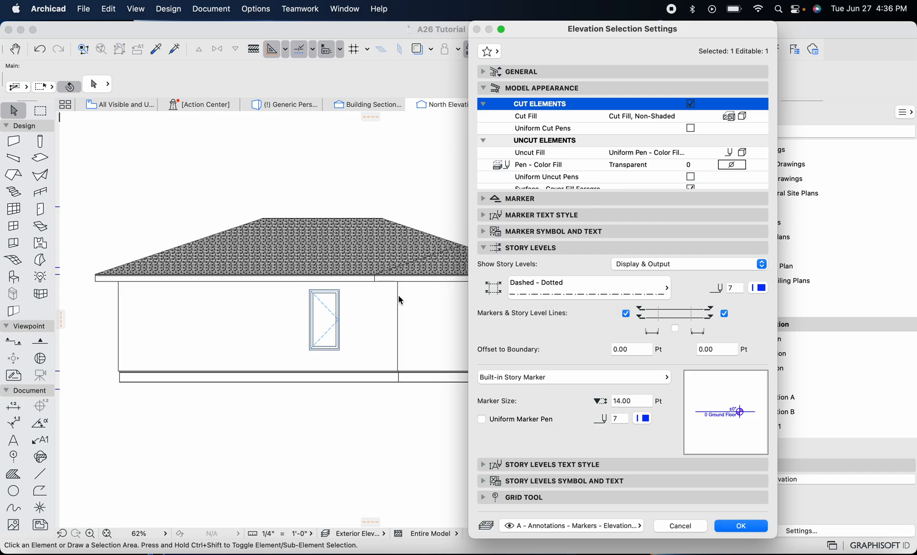
mouse_move(566, 313)
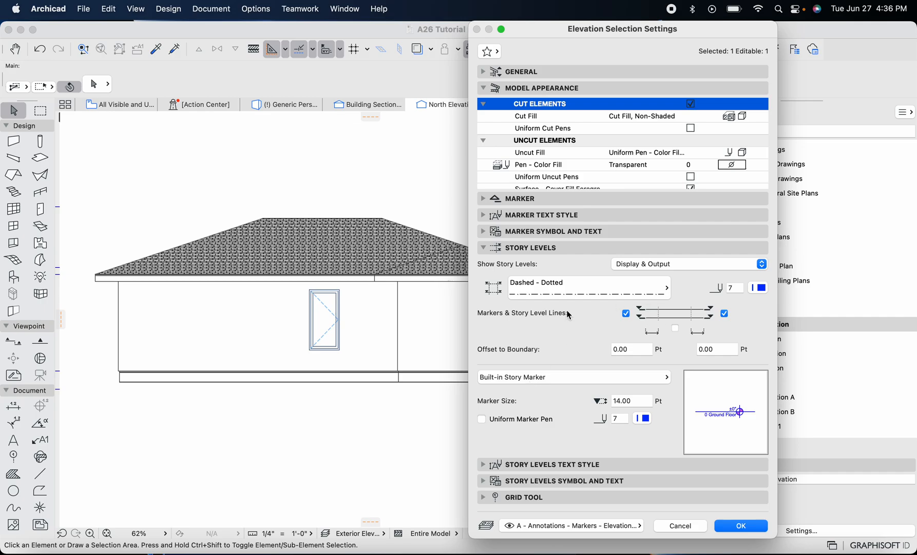
mouse_move(681, 332)
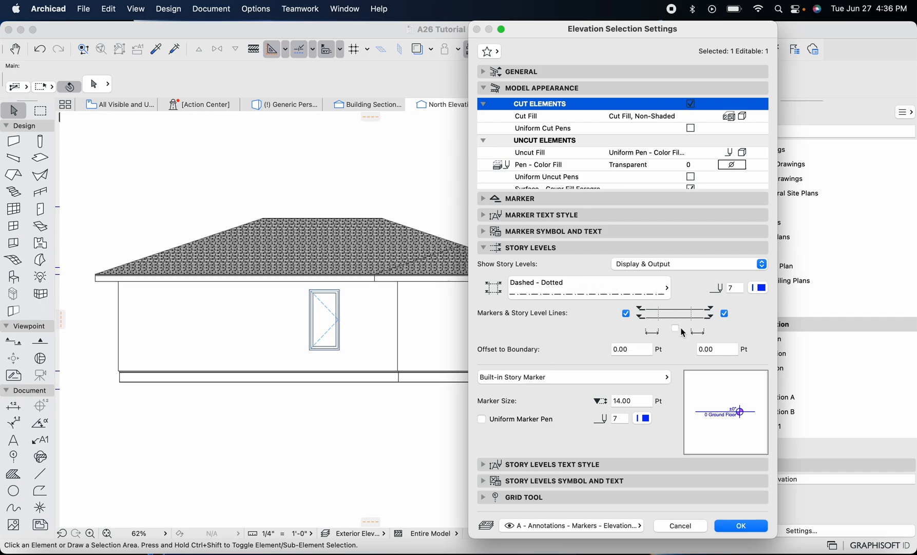
mouse_move(678, 328)
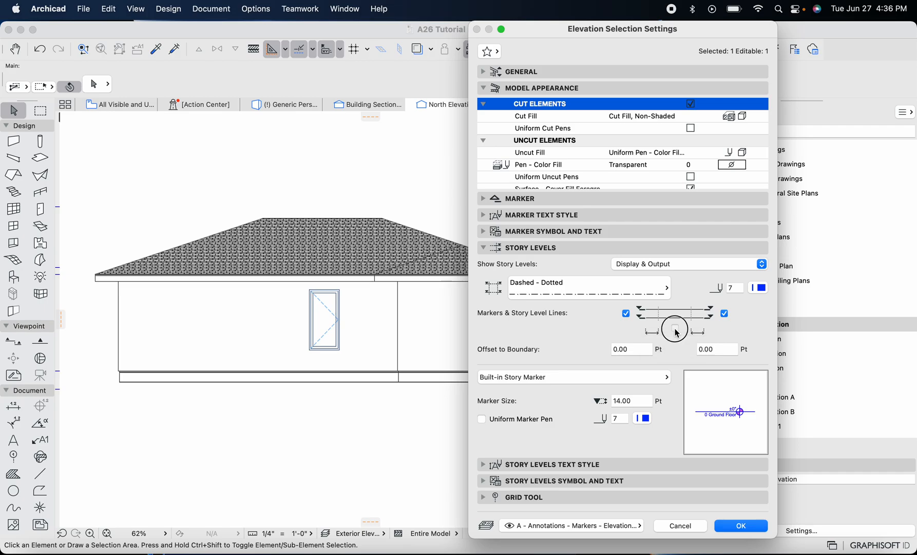
click(675, 327)
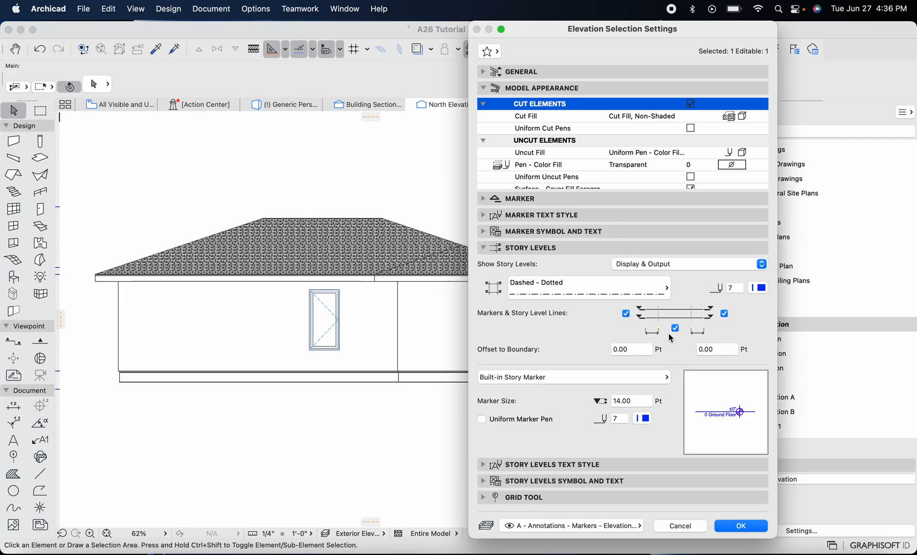
mouse_move(743, 467)
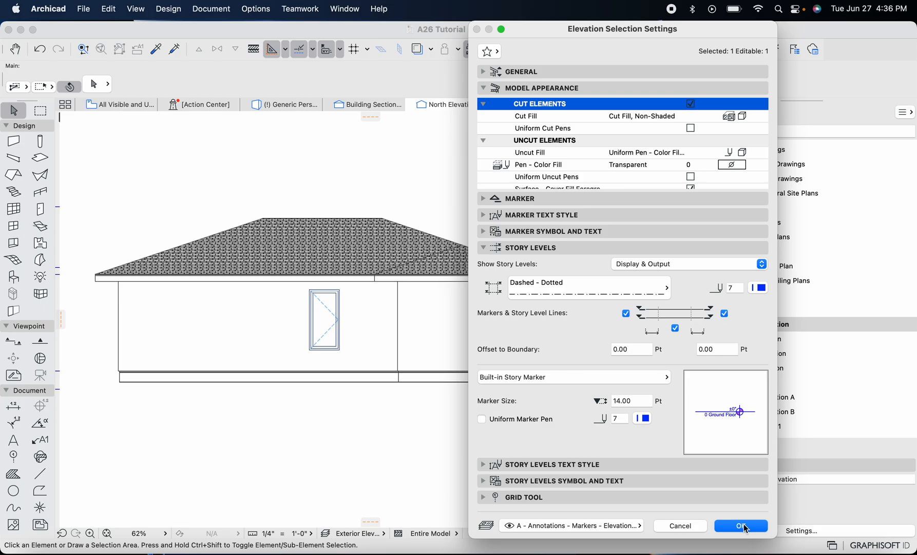
click(740, 525)
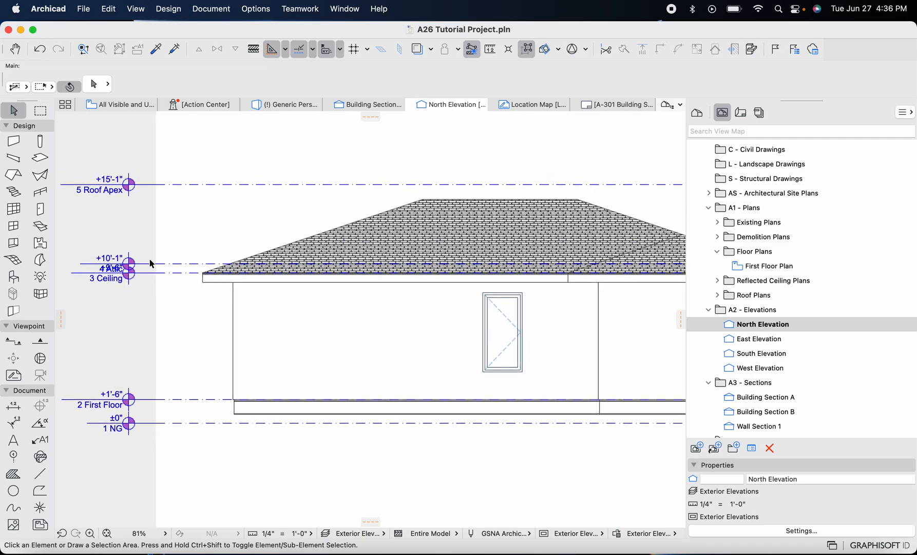
scroll(down, 3)
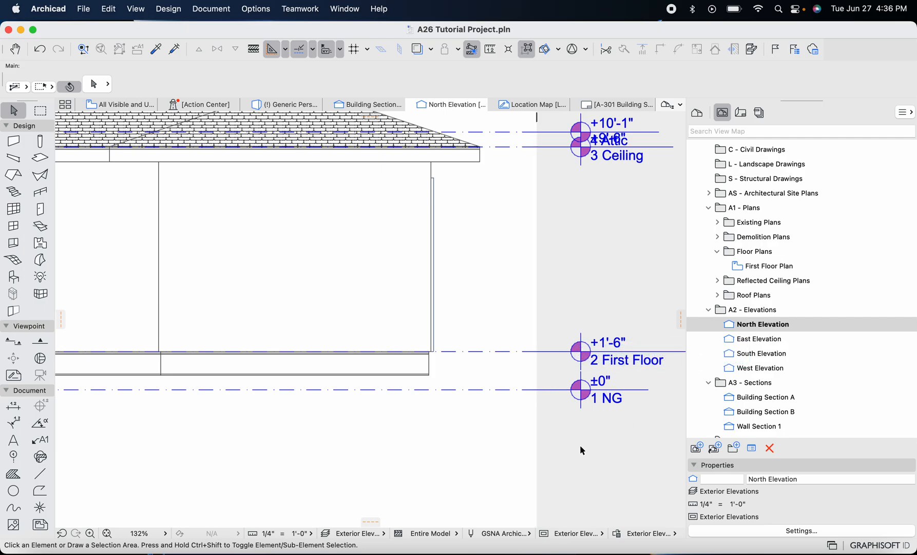
mouse_move(580, 396)
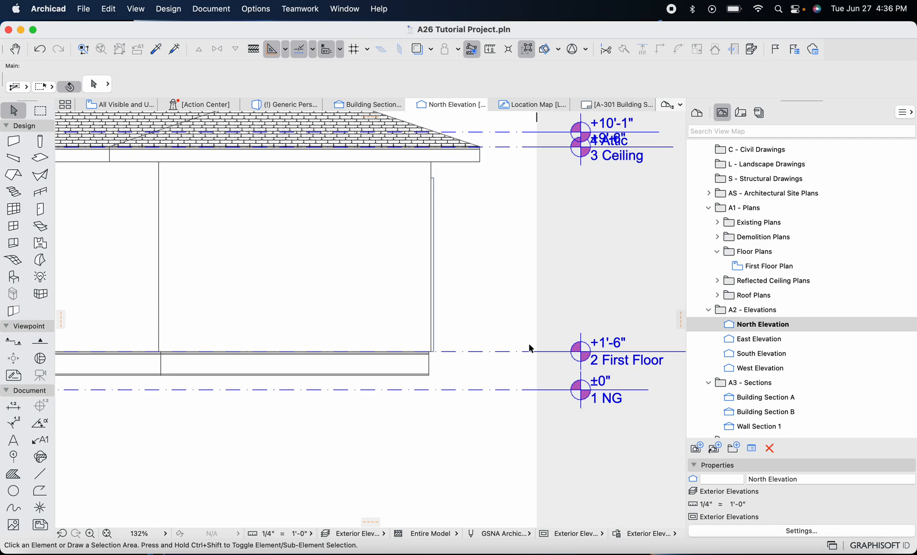
mouse_move(443, 369)
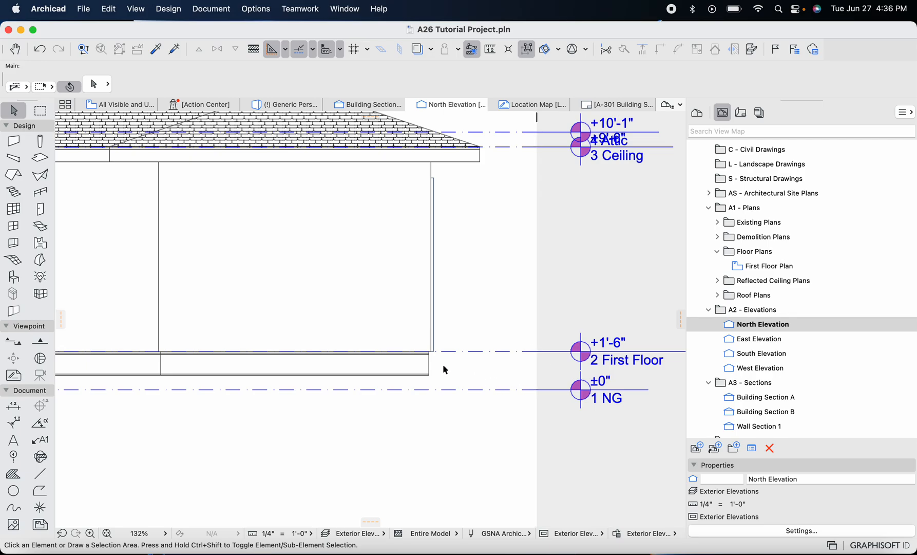
click(489, 49)
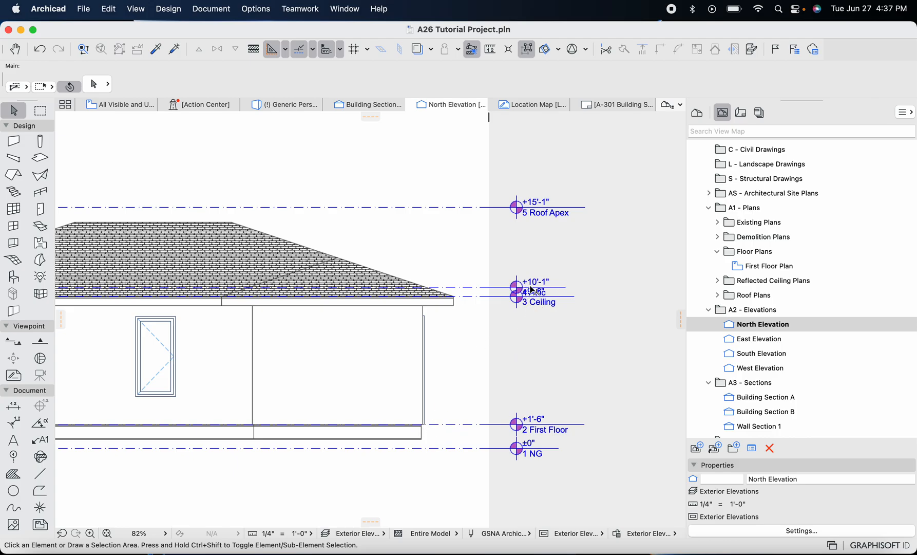
mouse_move(443, 302)
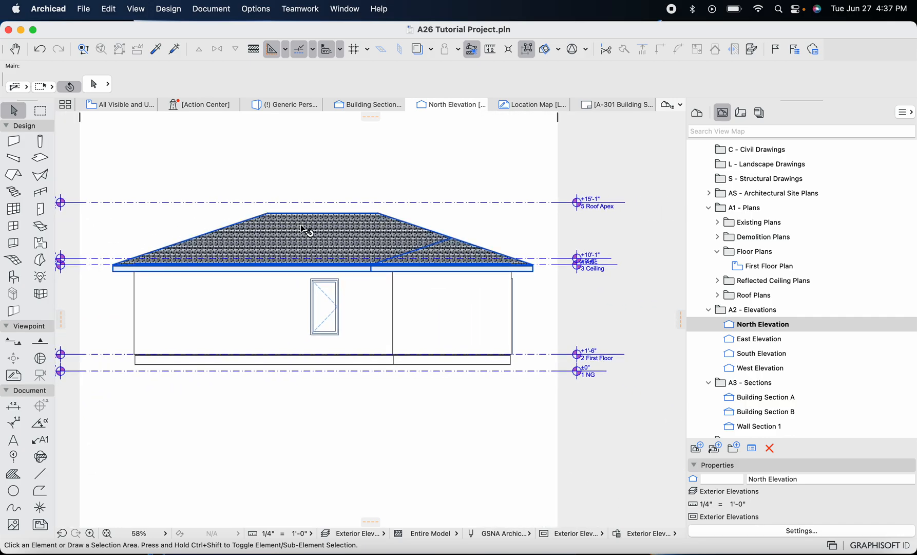
mouse_move(308, 231)
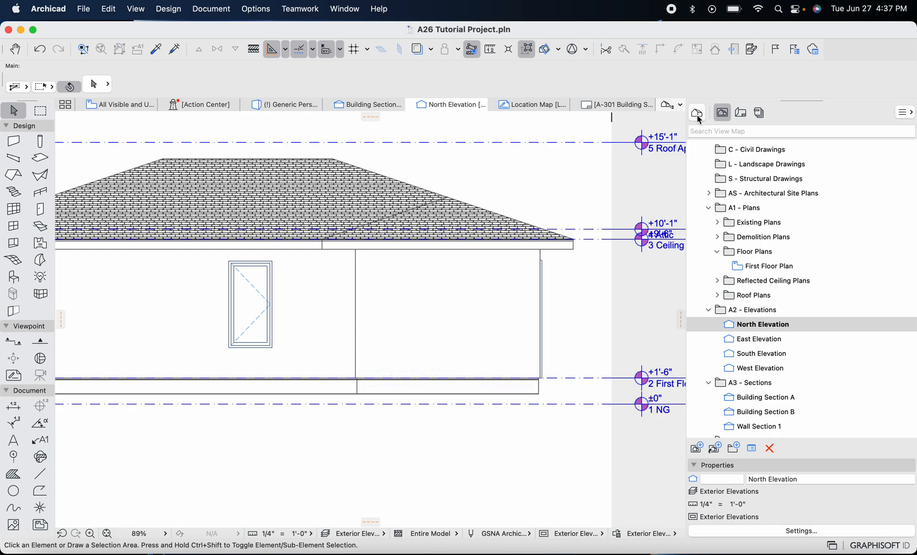
In Story Settings from the Project Map, set the Roof Apex elevation to 14'-2"
click(696, 112)
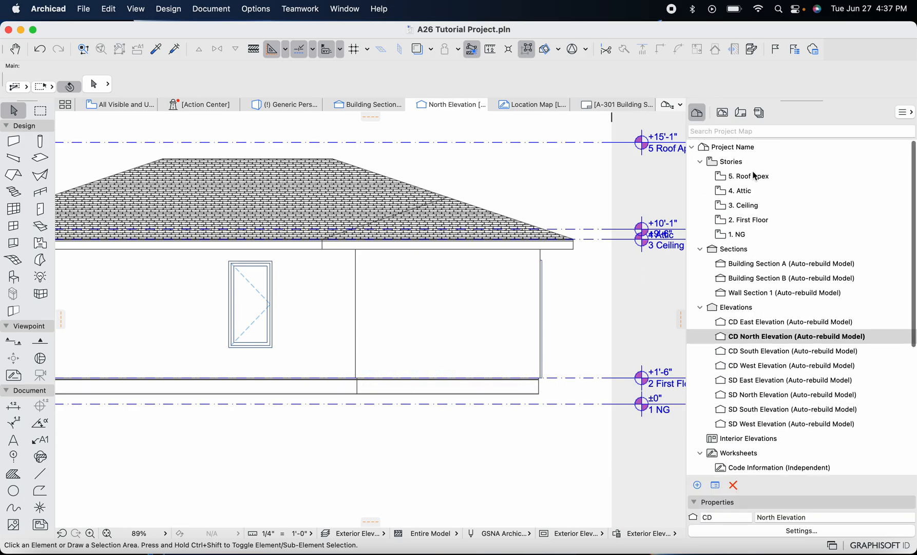
right_click(750, 175)
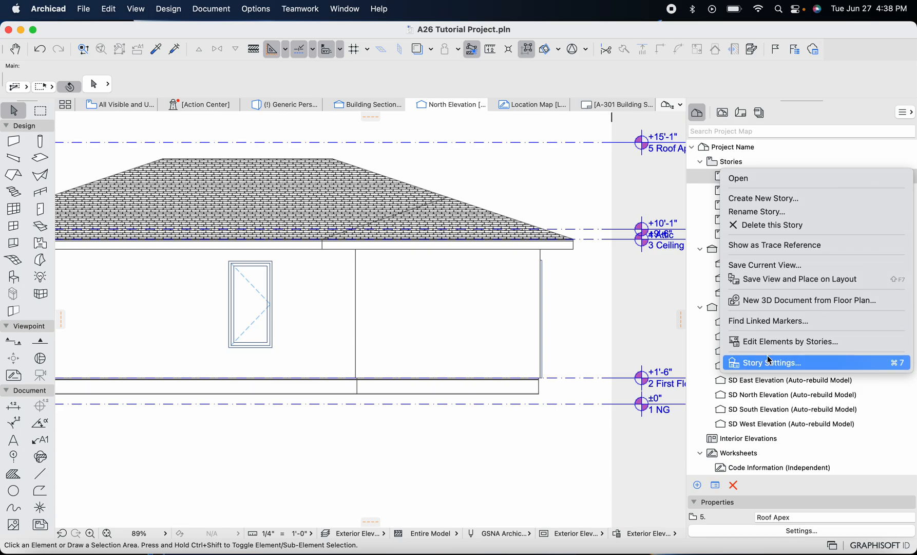
click(776, 362)
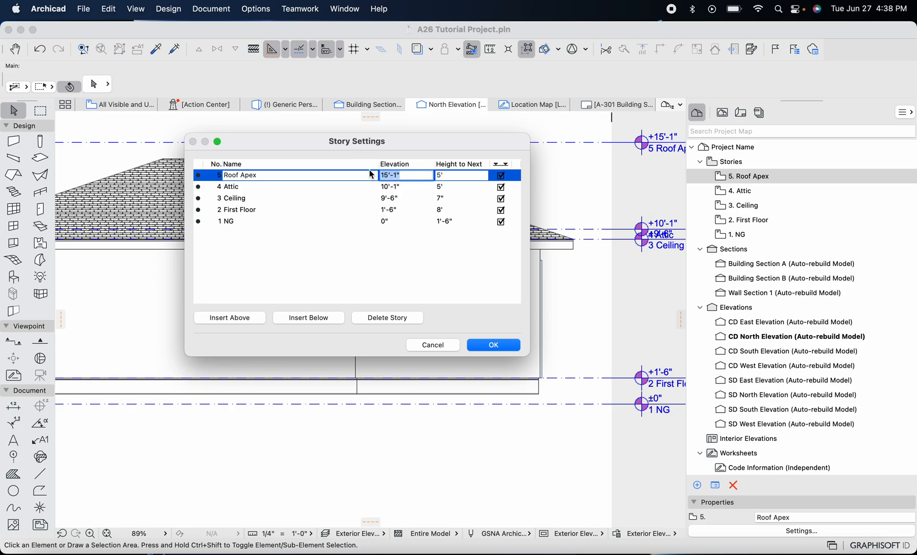
text(14'2)
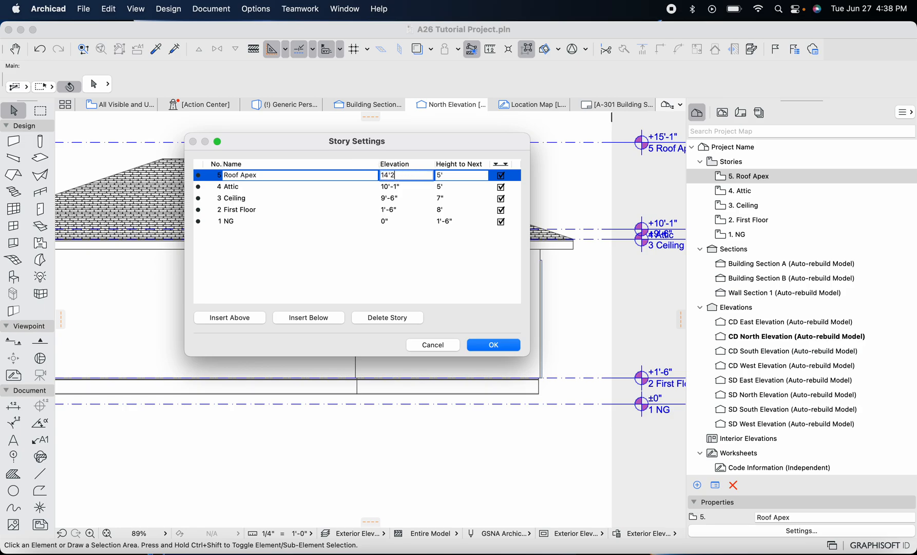
text(14'-2")
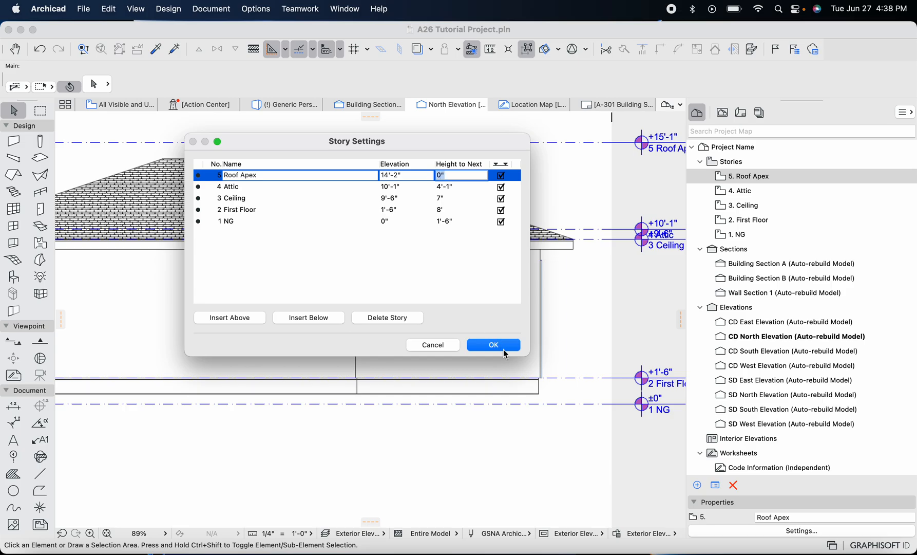
click(493, 345)
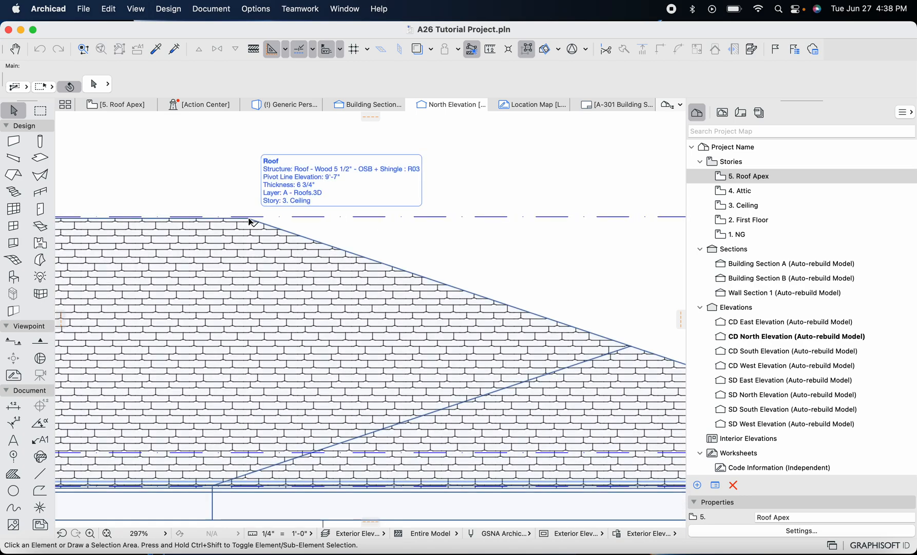
Adjust the Roof Apex story elevation to 14'-1 43/64" in Story Settings
right_click(750, 176)
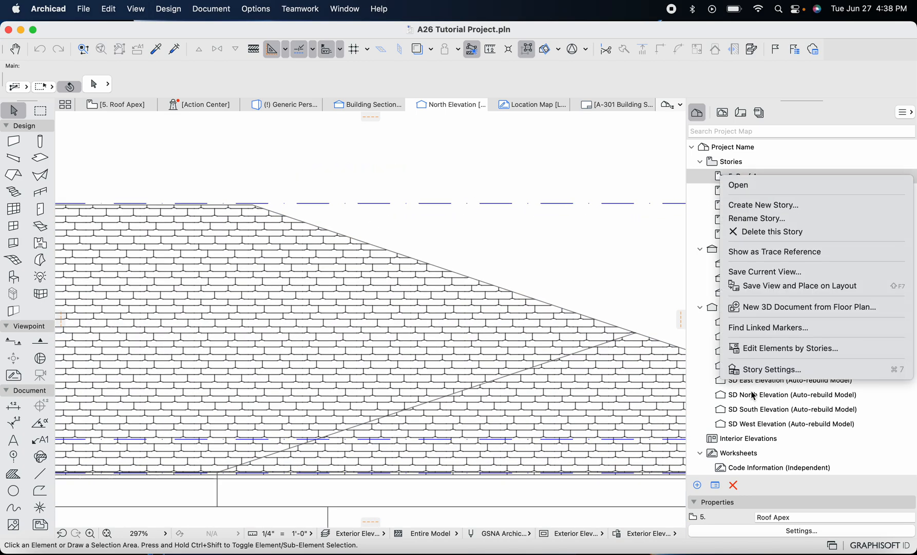
click(771, 369)
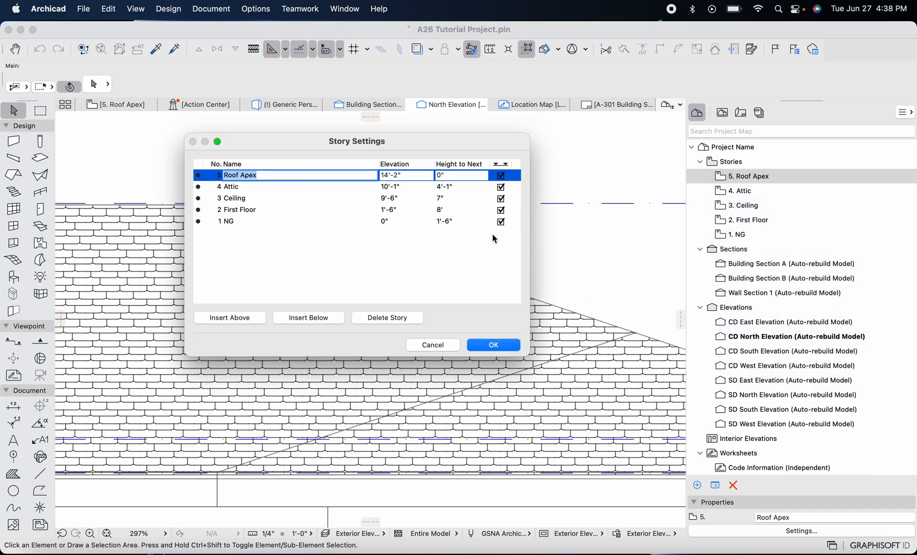
click(405, 175)
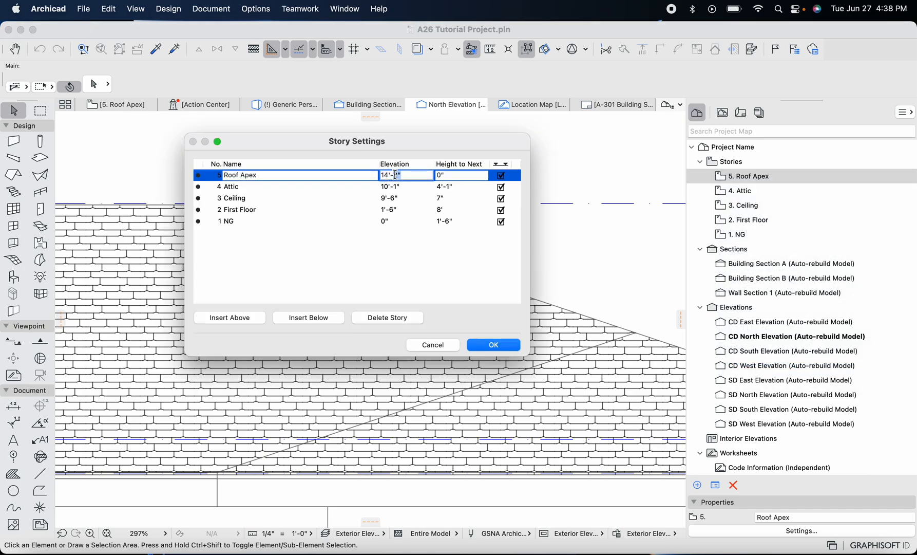
text(43)
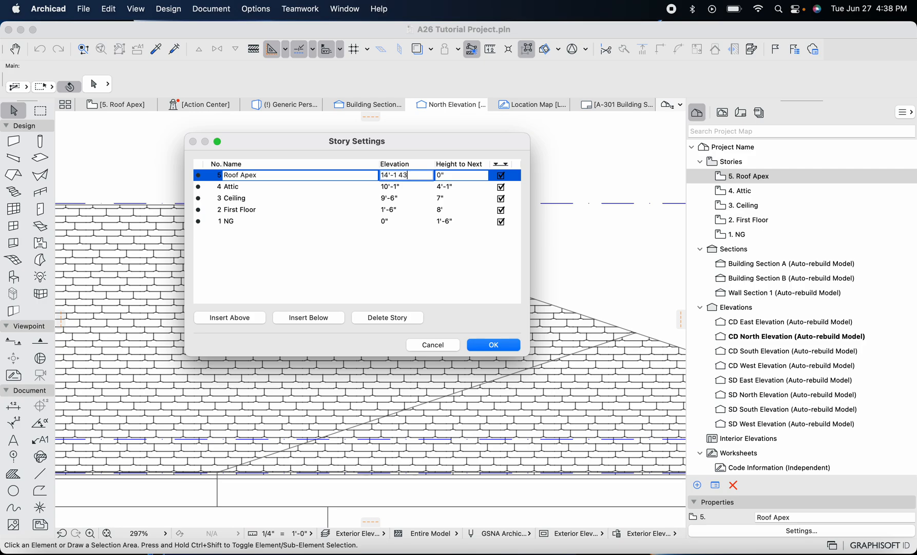
text(/64")
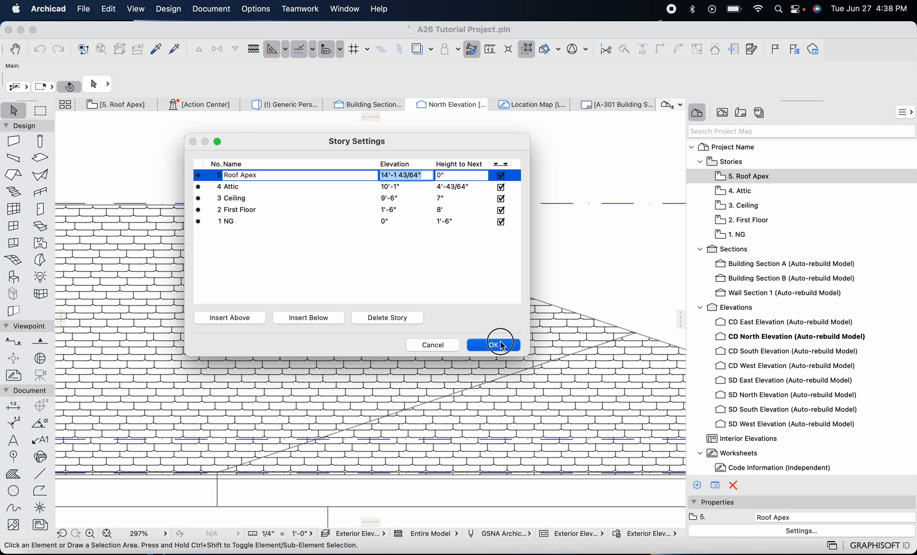
click(493, 343)
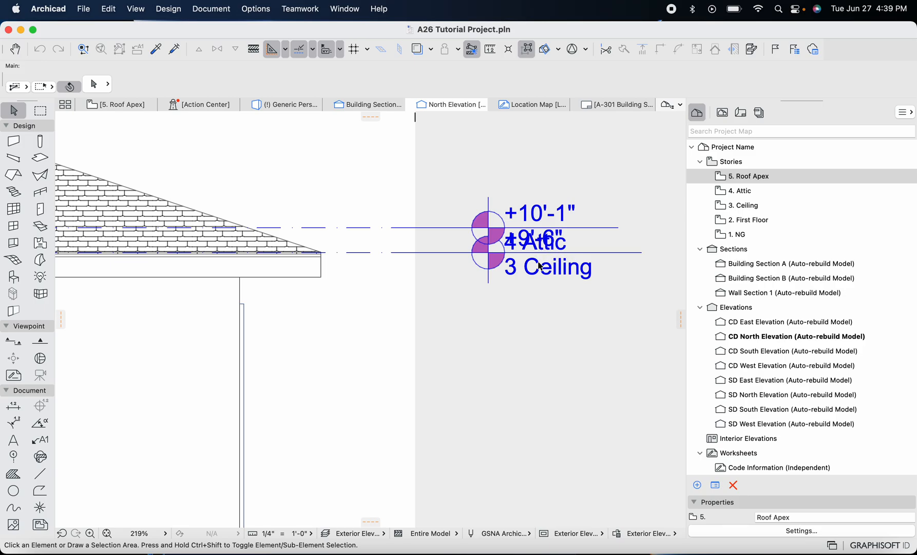
scroll(down, 3)
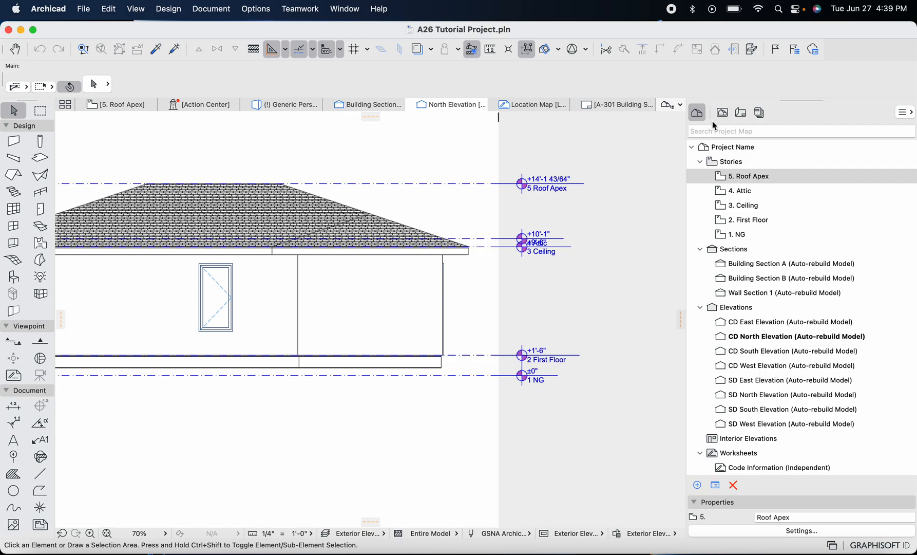
Select North Elevation in the View Map and show its context menu
click(722, 112)
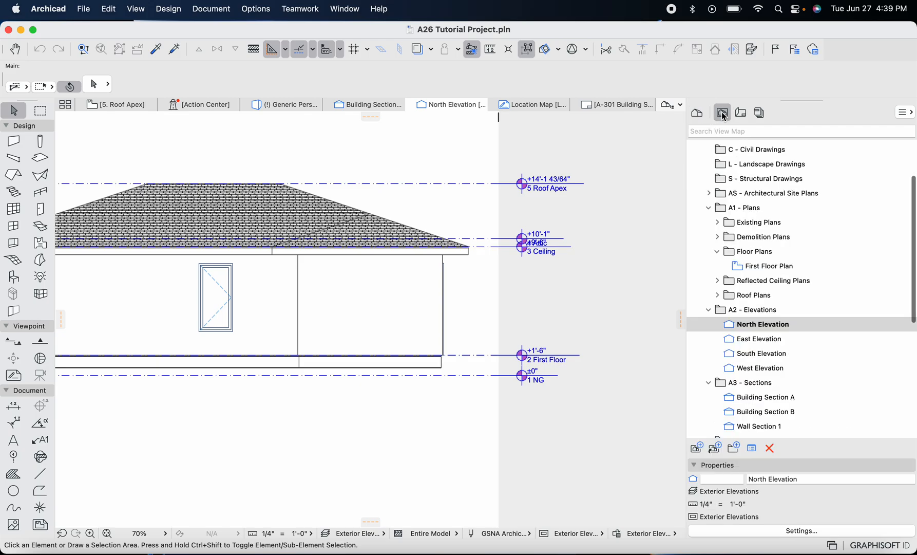
click(761, 308)
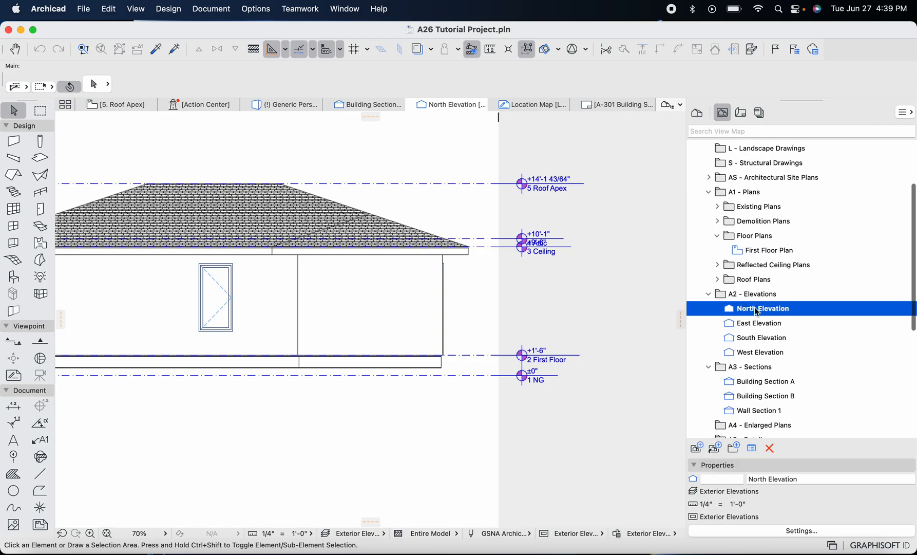
right_click(761, 308)
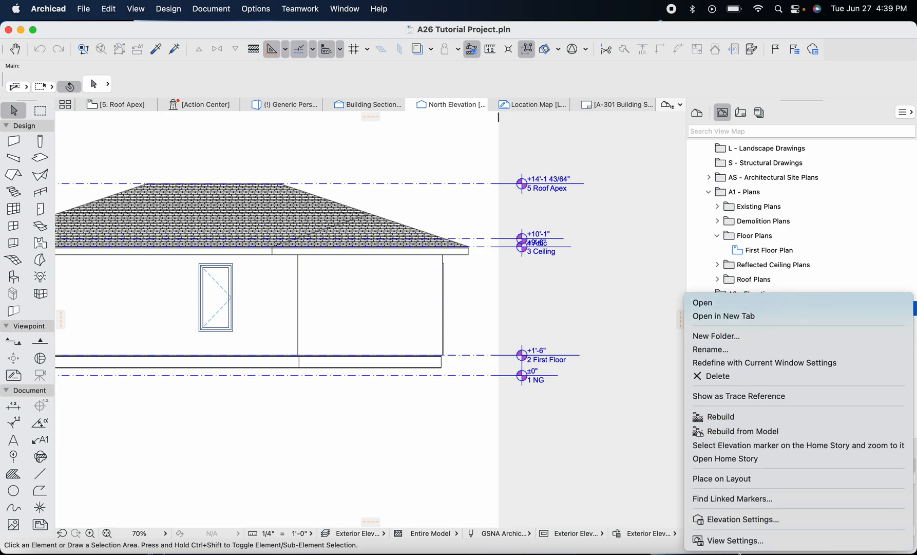
mouse_move(743, 519)
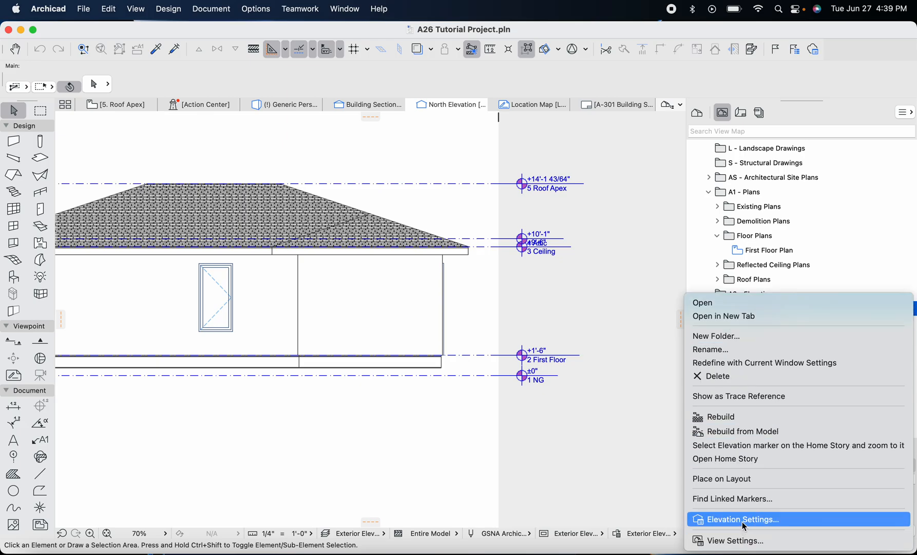
Set the story level text style to pen 1, 5 pt, 100% width in Elevation Settings
click(741, 519)
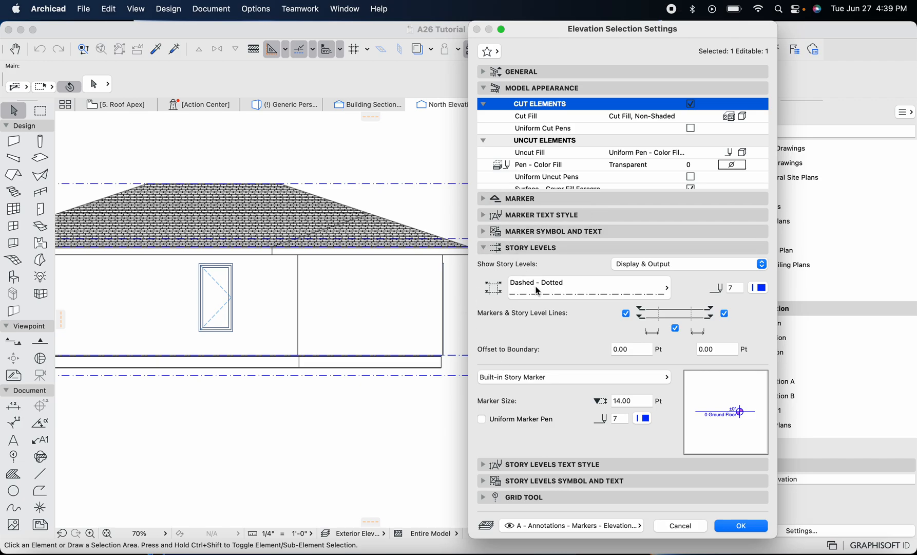
mouse_move(500, 284)
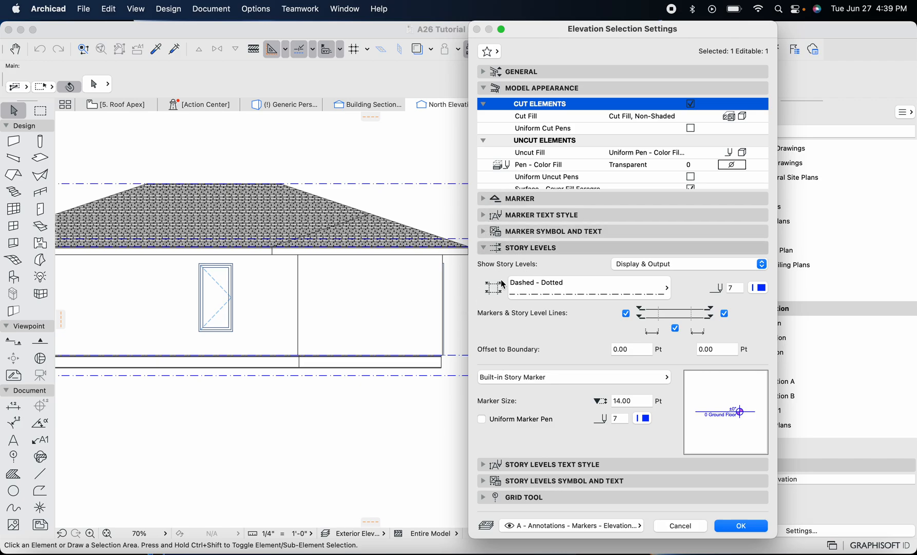
mouse_move(563, 414)
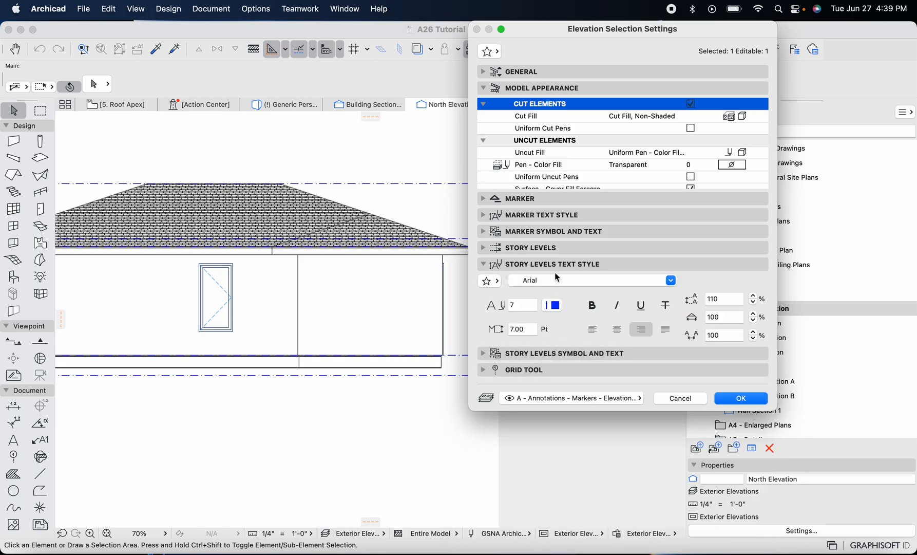
mouse_move(516, 304)
text(1)
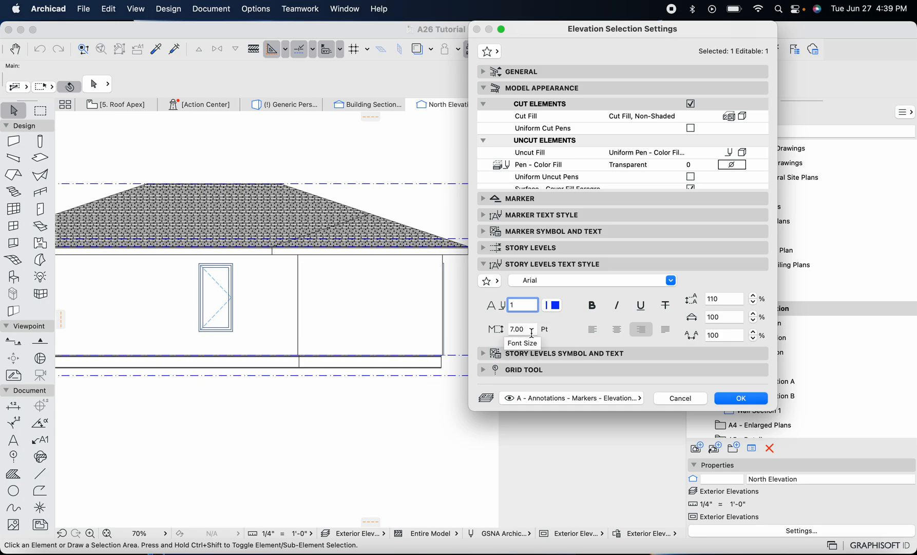
click(520, 328)
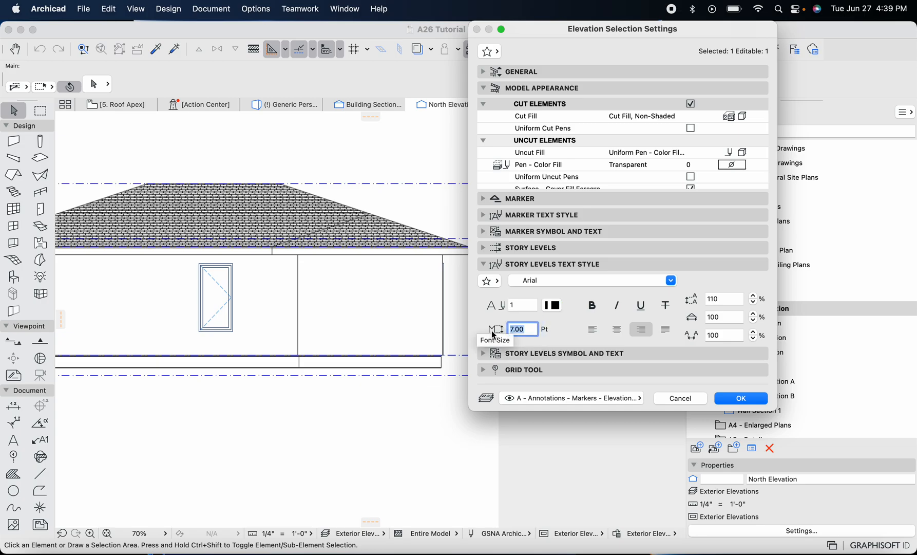
text(5)
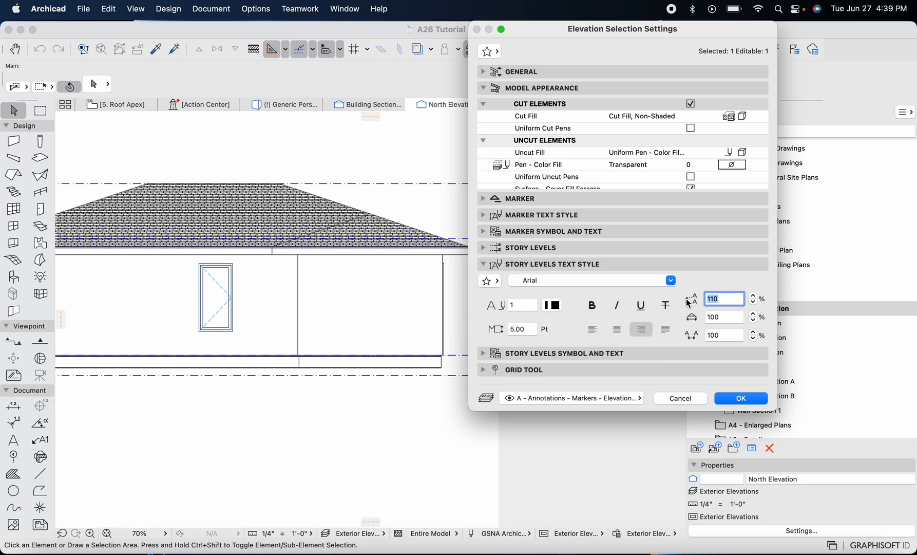
text(100)
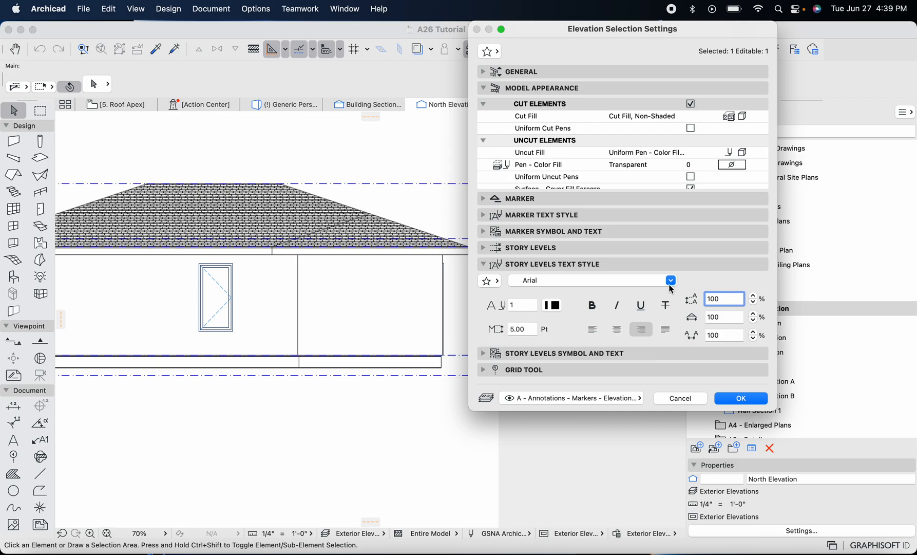
click(723, 316)
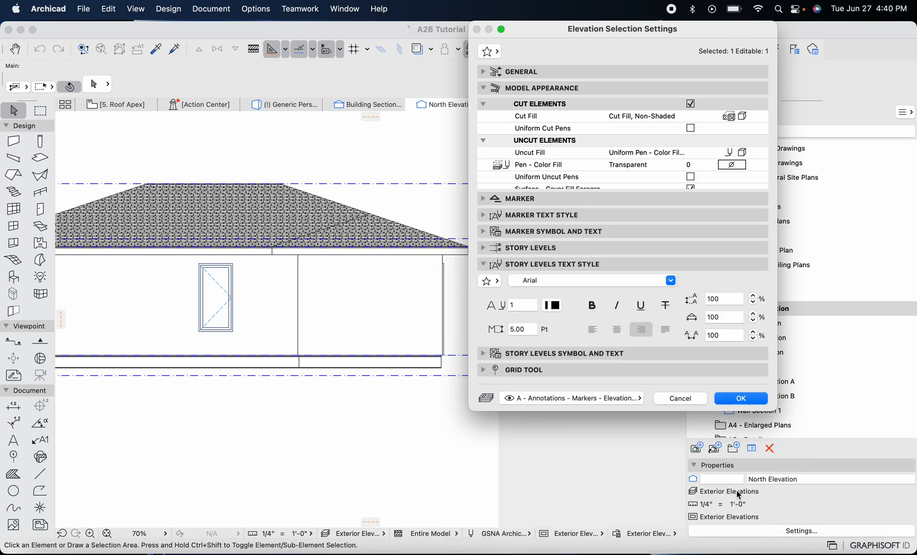
click(740, 398)
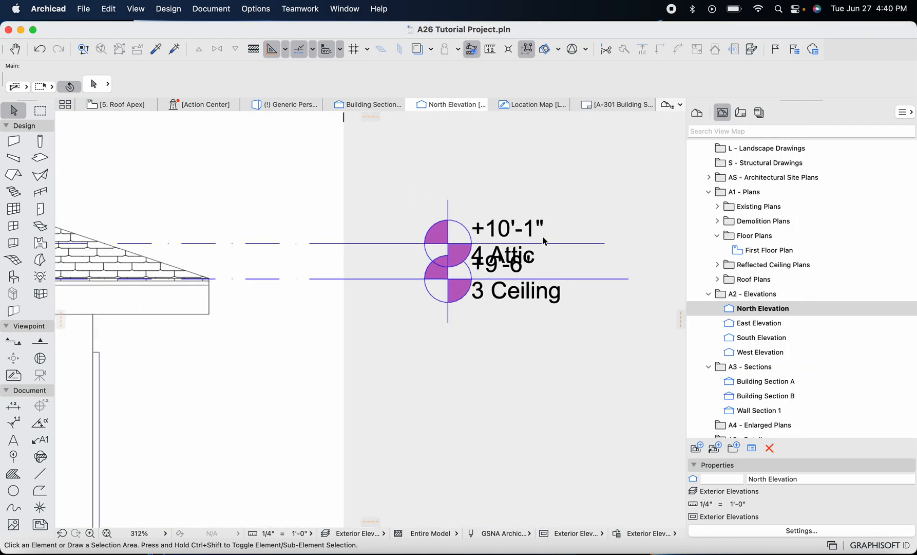
Return to North Elevation in the View Map and reopen its Elevation Settings
scroll(down, 3)
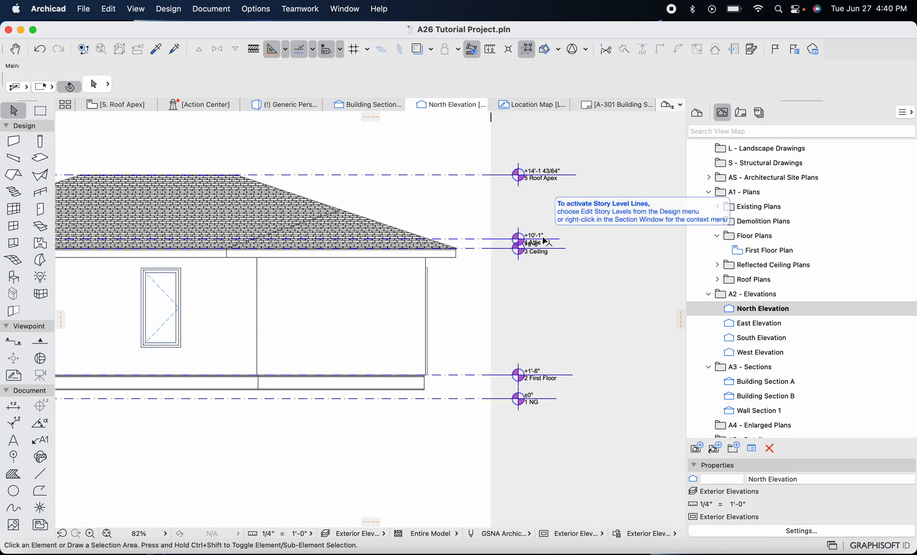
right_click(762, 308)
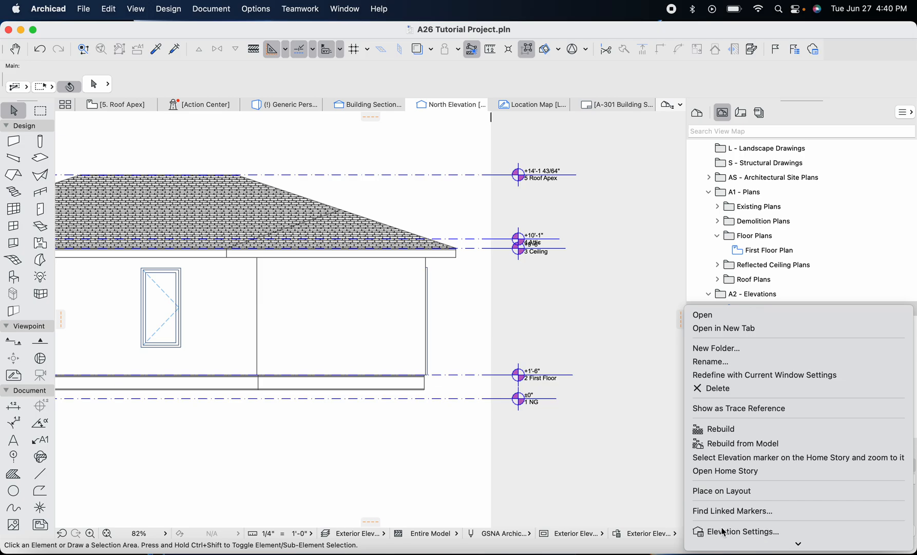
click(742, 531)
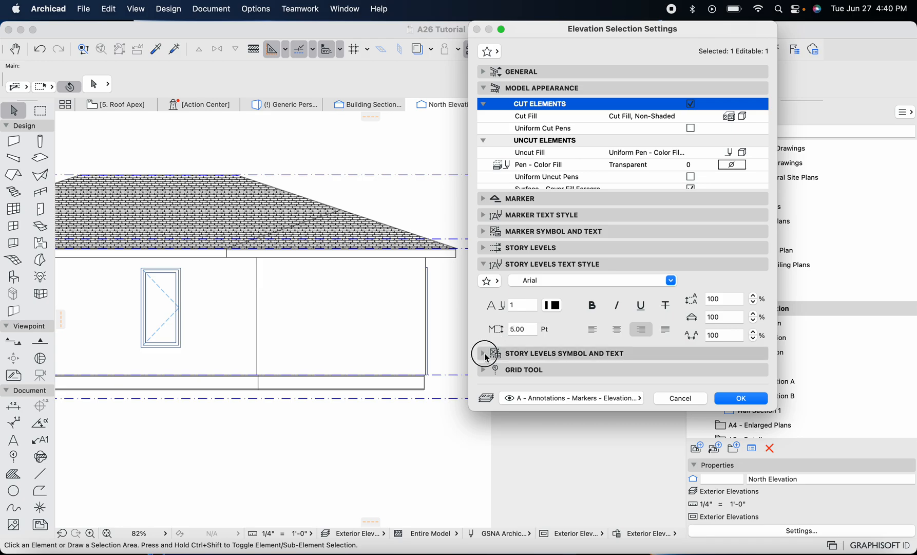
click(494, 356)
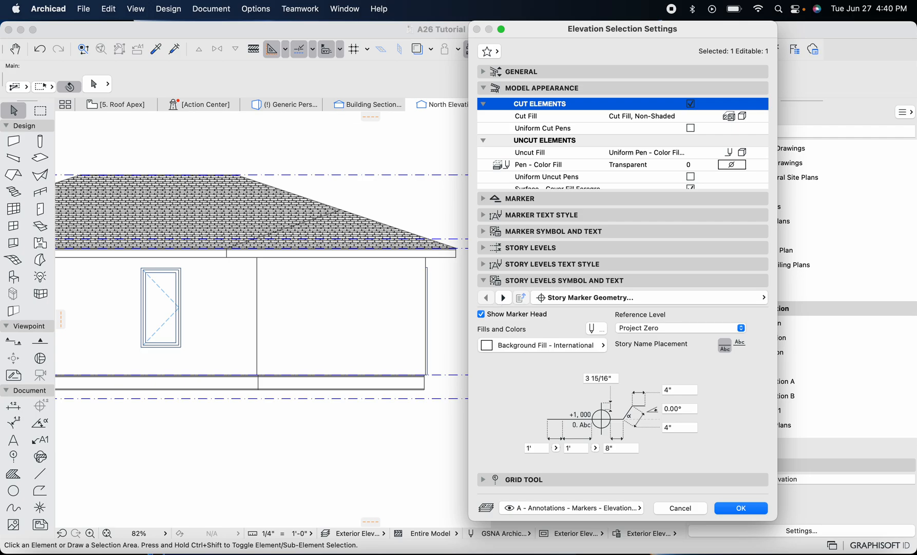
mouse_move(496, 303)
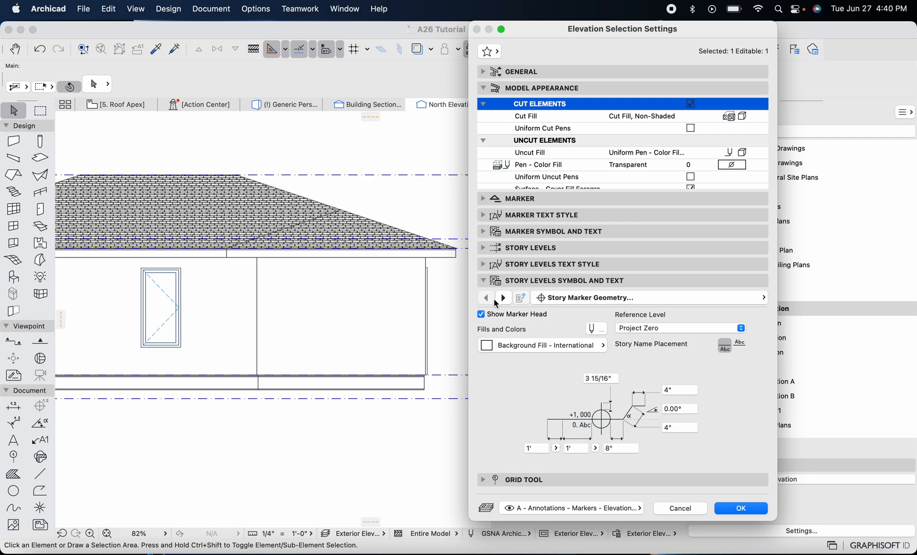
mouse_move(503, 299)
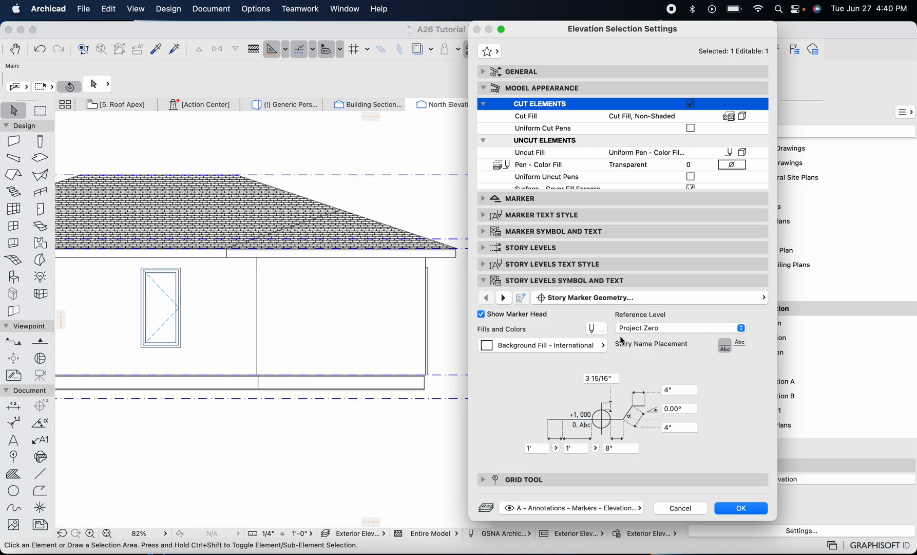
mouse_move(654, 330)
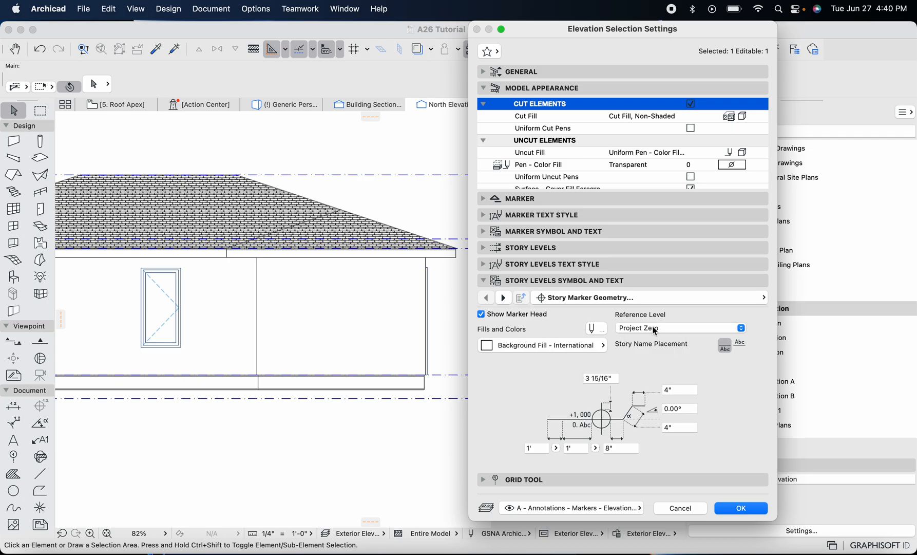
click(679, 328)
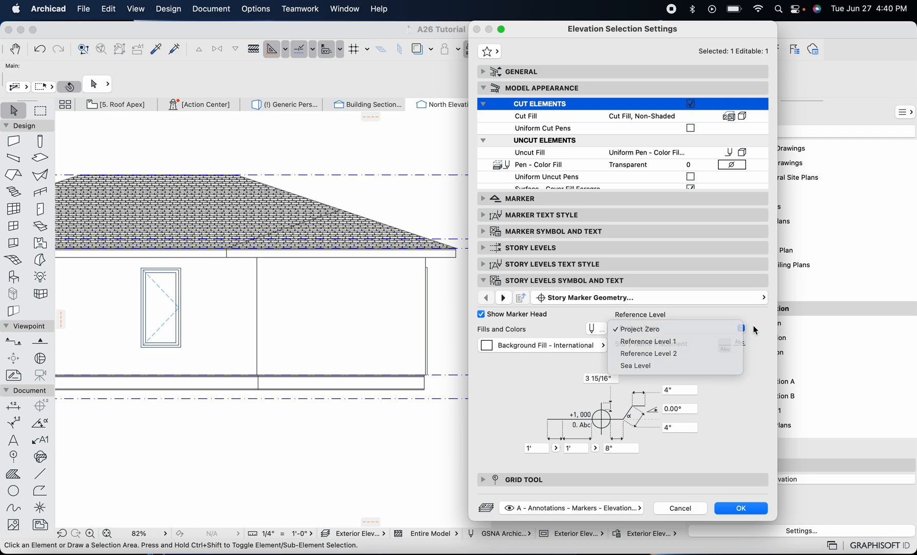
click(637, 328)
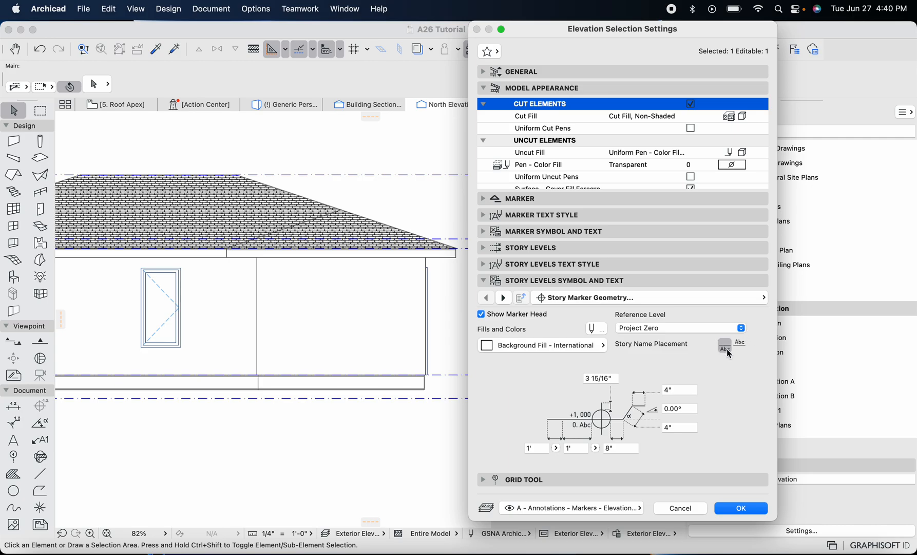
mouse_move(725, 344)
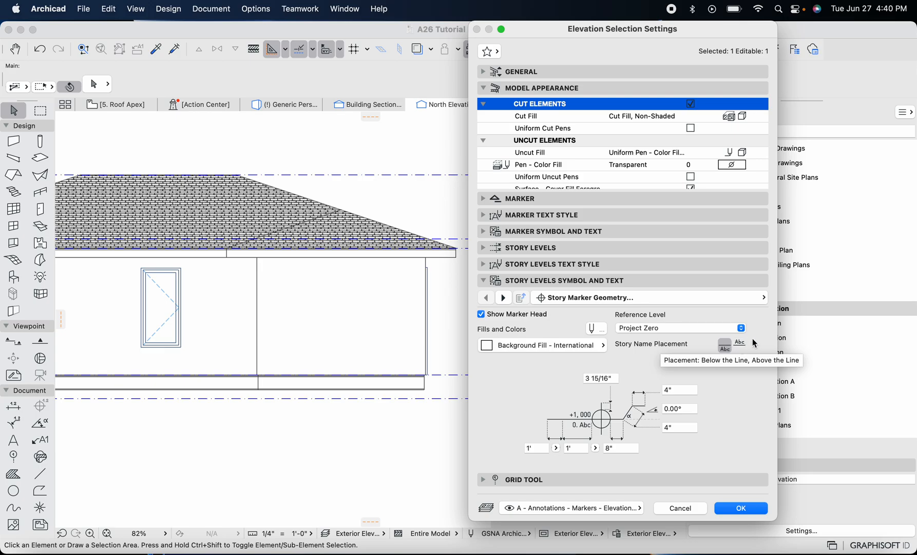
mouse_move(576, 397)
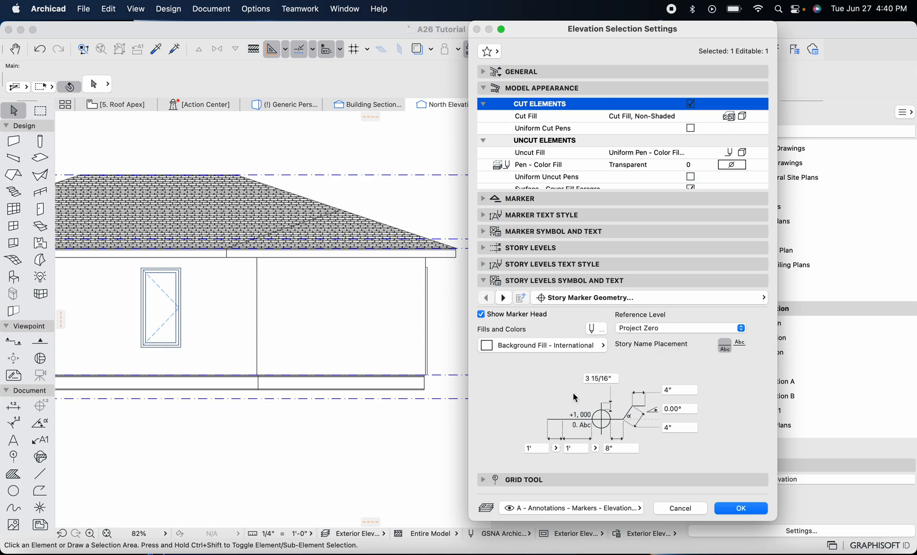
mouse_move(572, 439)
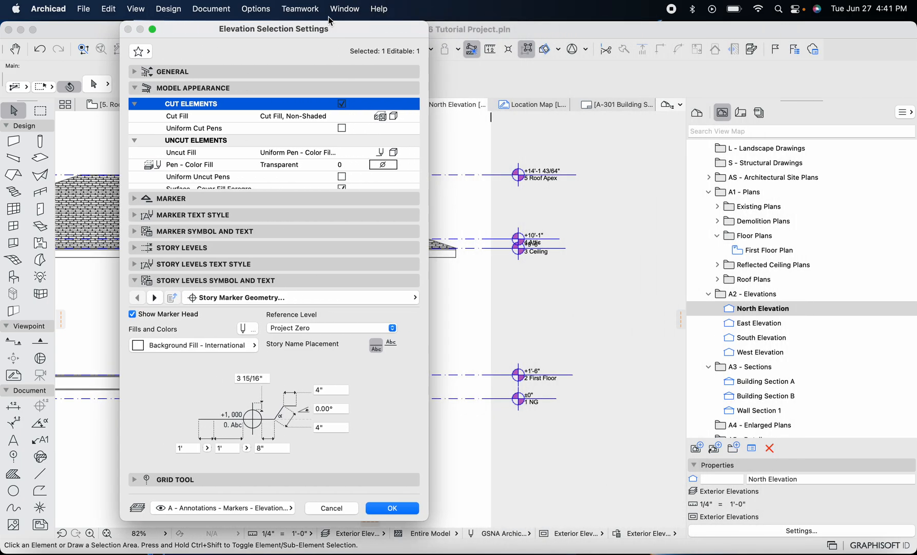
mouse_move(511, 267)
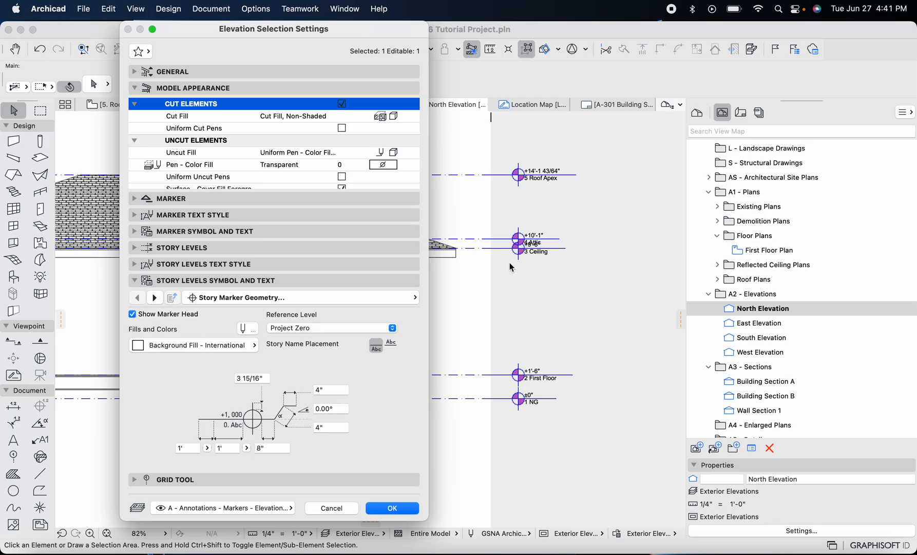
mouse_move(501, 253)
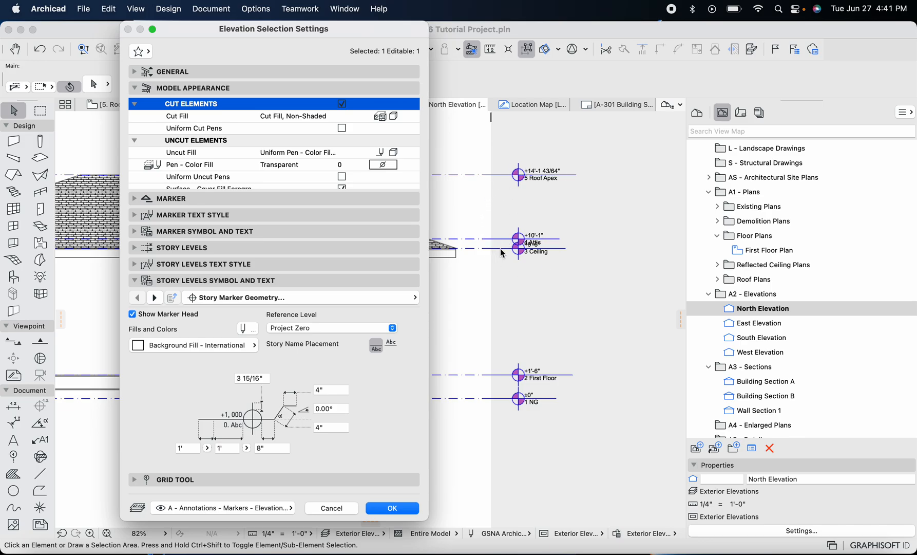
mouse_move(507, 255)
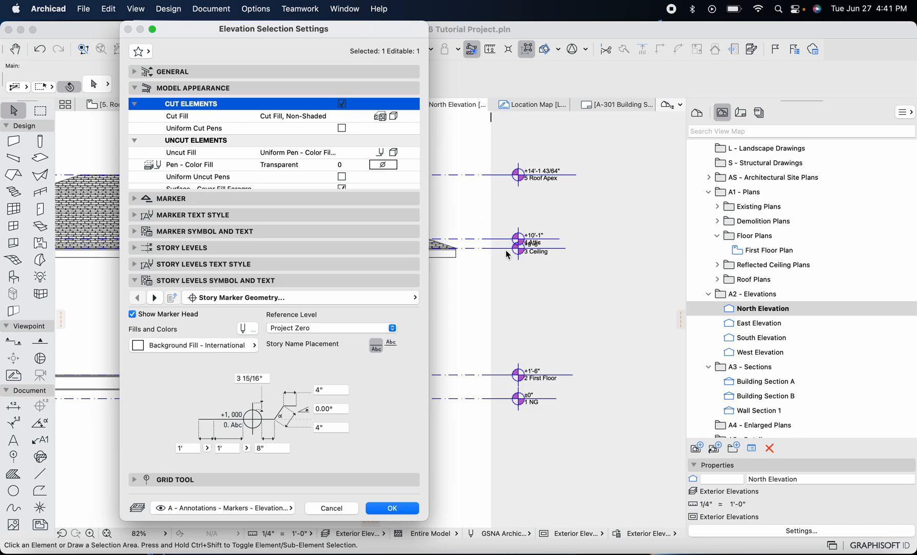
mouse_move(484, 296)
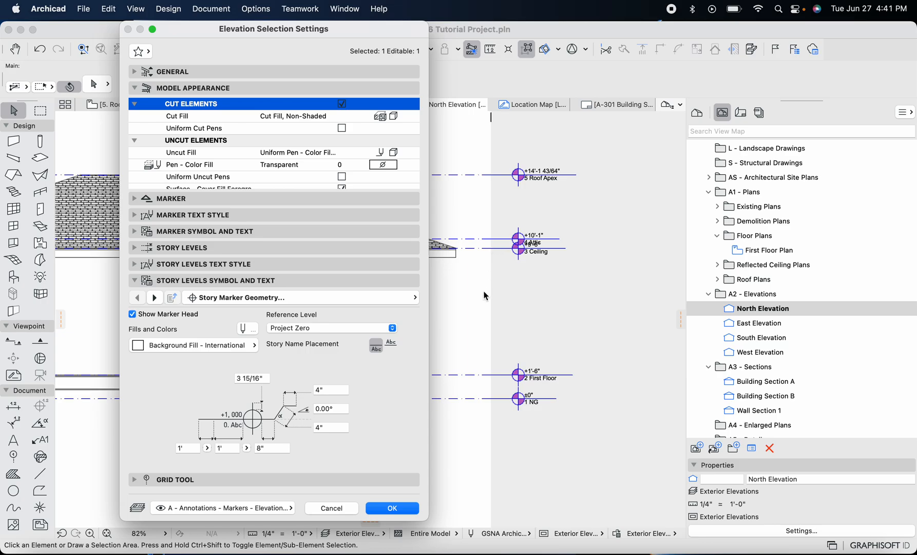
mouse_move(458, 253)
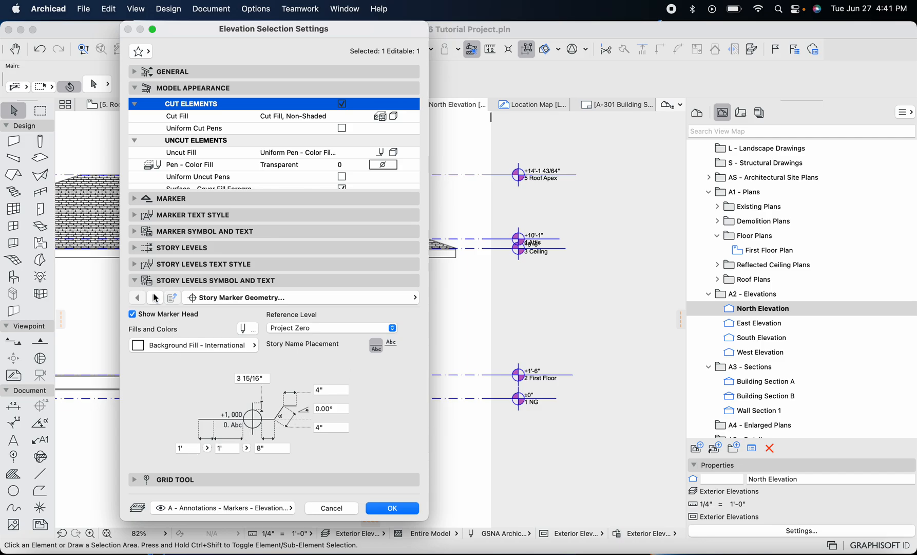
click(155, 298)
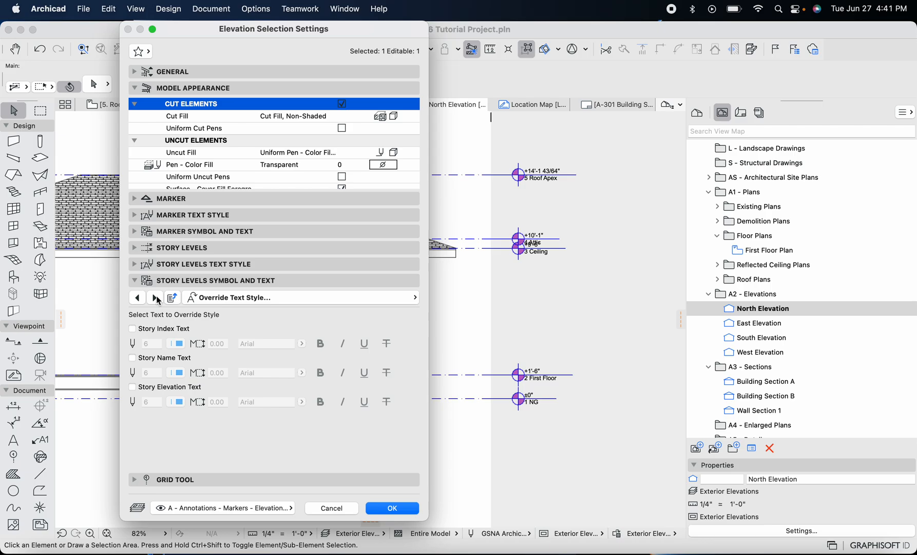
Page the Story Levels Symbol and Text panel to the marker 2D representation settings
click(155, 296)
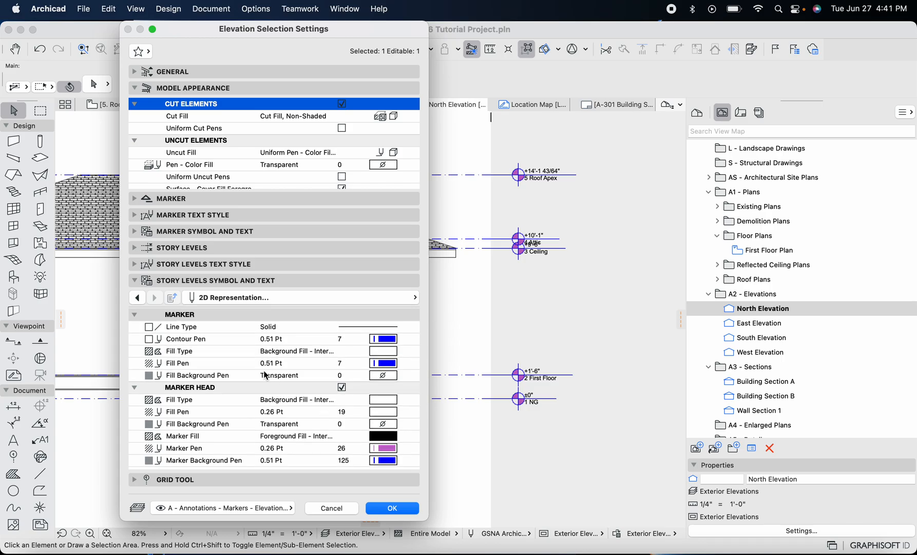
mouse_move(178, 335)
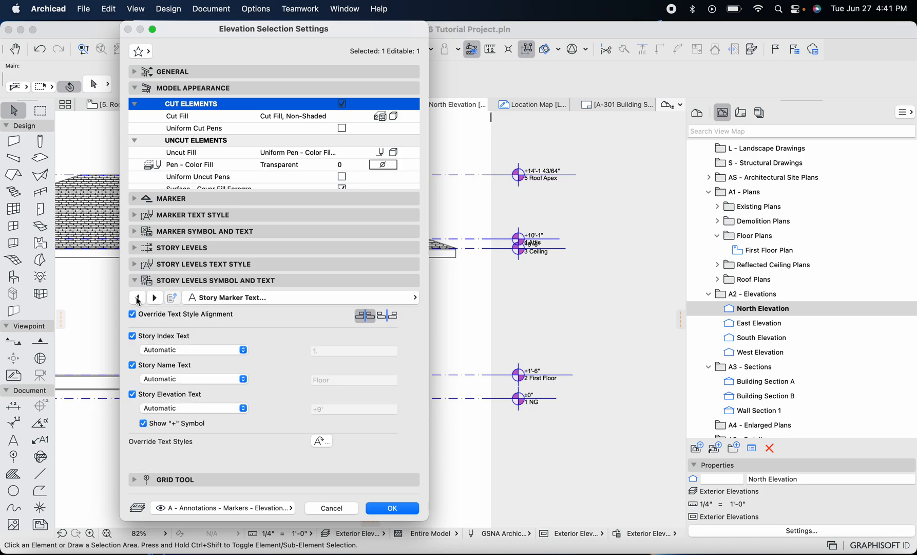
mouse_move(183, 320)
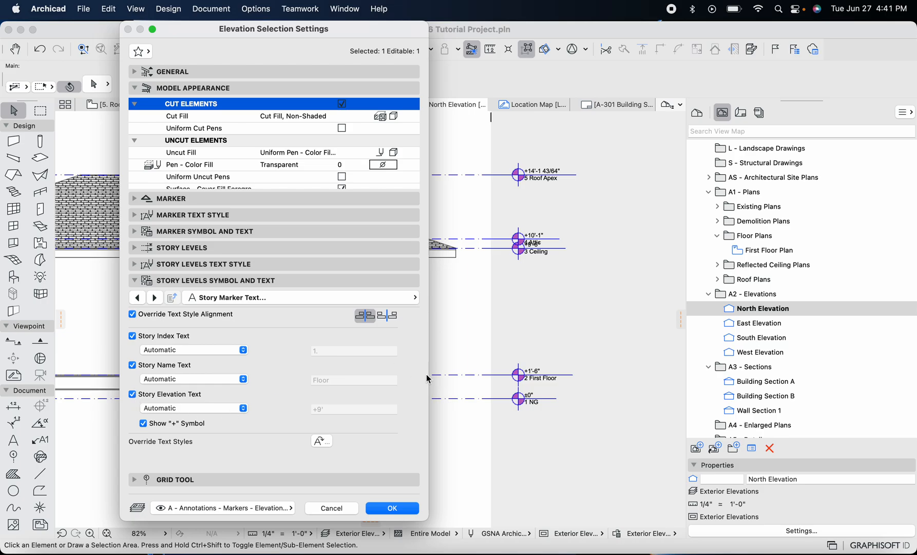
mouse_move(528, 397)
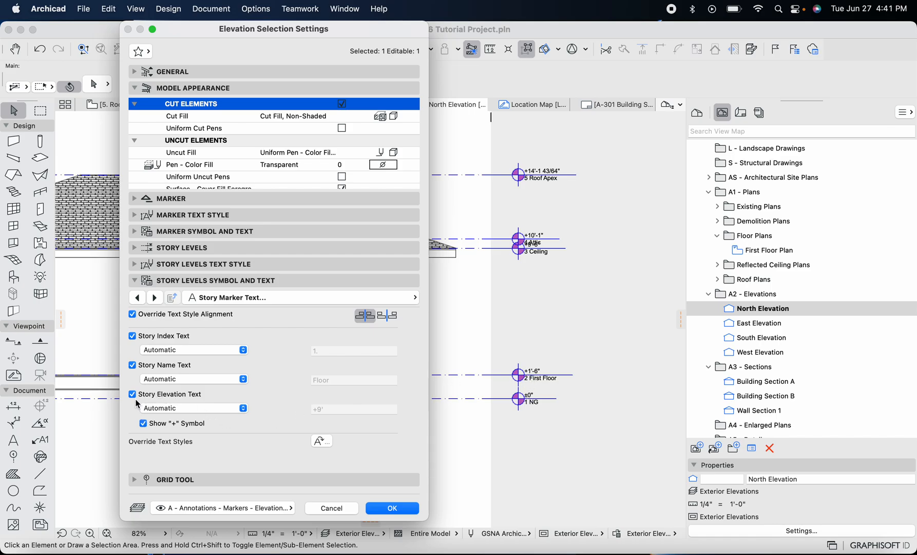
mouse_move(529, 375)
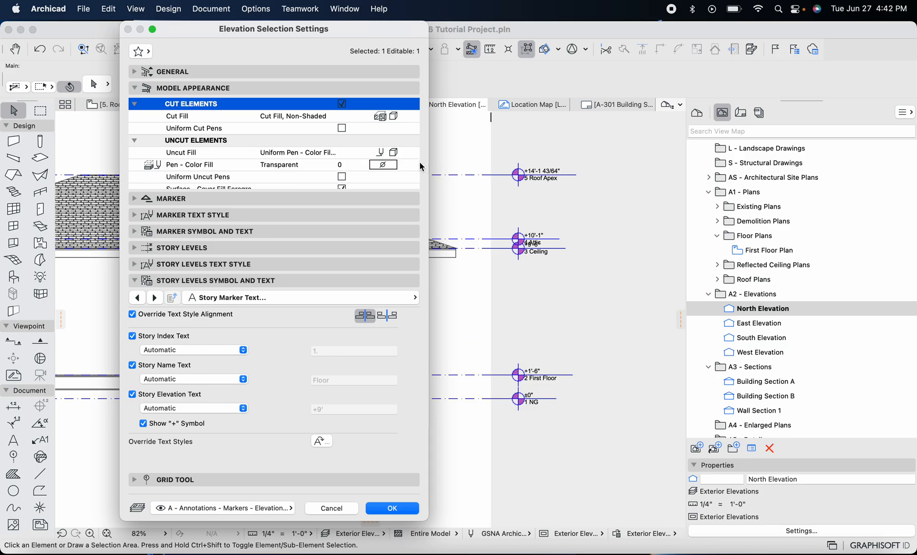
mouse_move(489, 351)
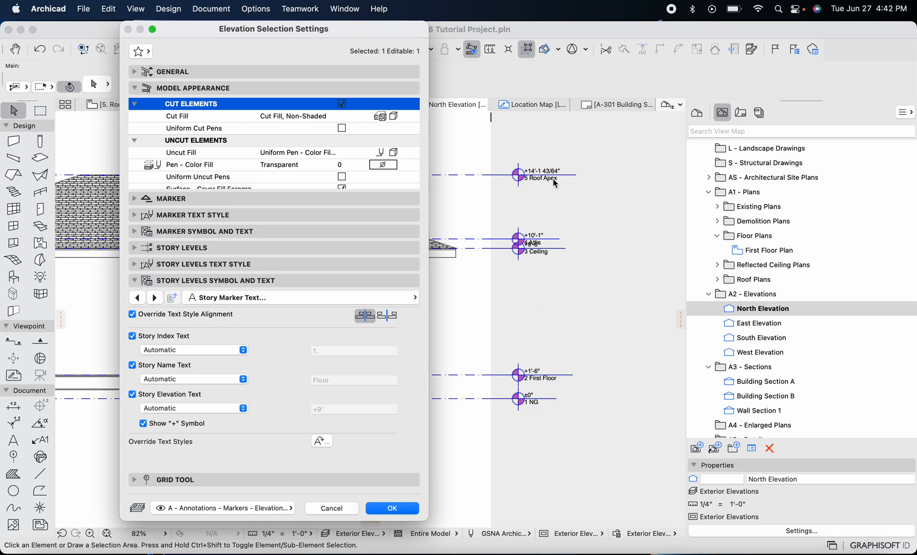
mouse_move(303, 430)
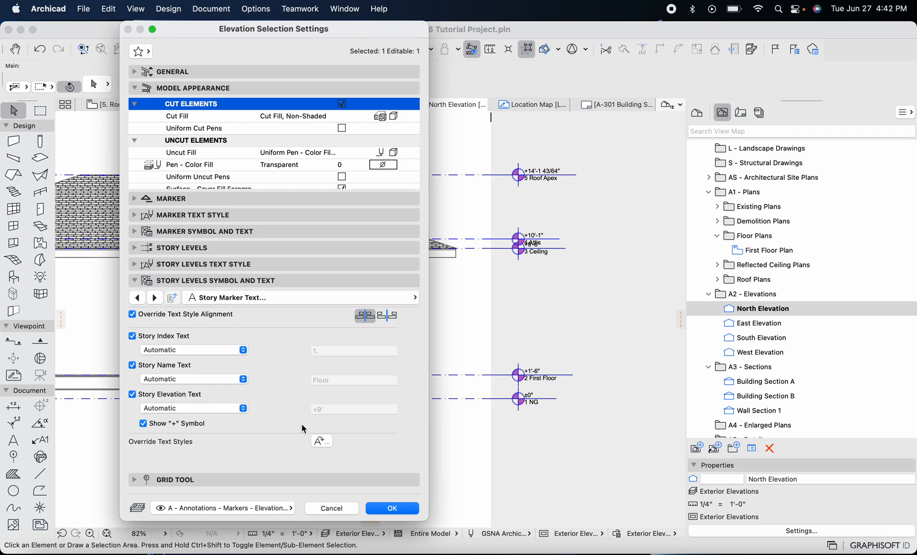
Turn off the "+" symbol and Story Elevation Text on markers, then return to North Elevation's menu
click(143, 424)
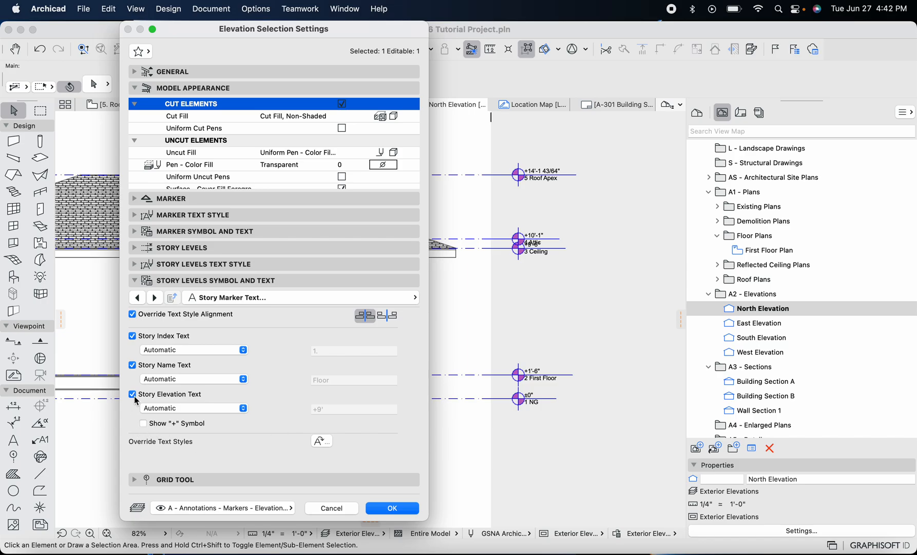
click(131, 393)
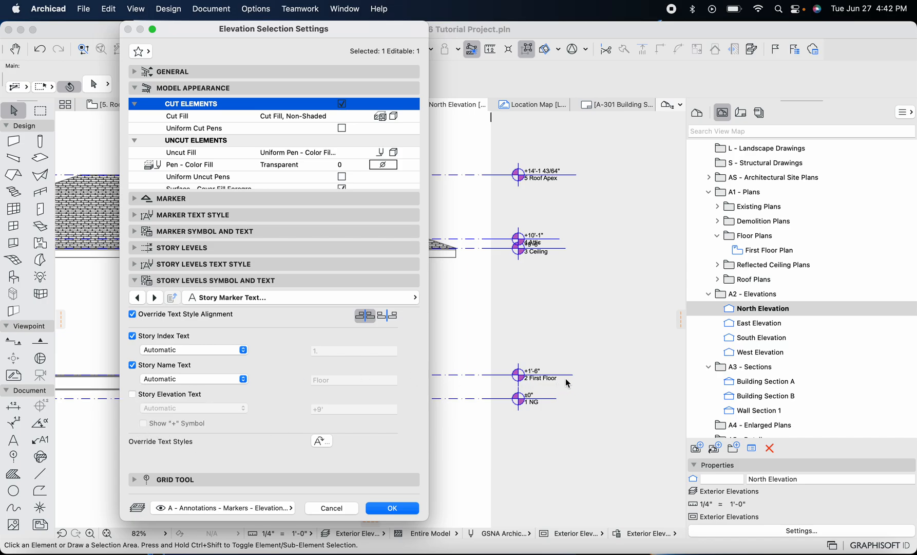
click(391, 508)
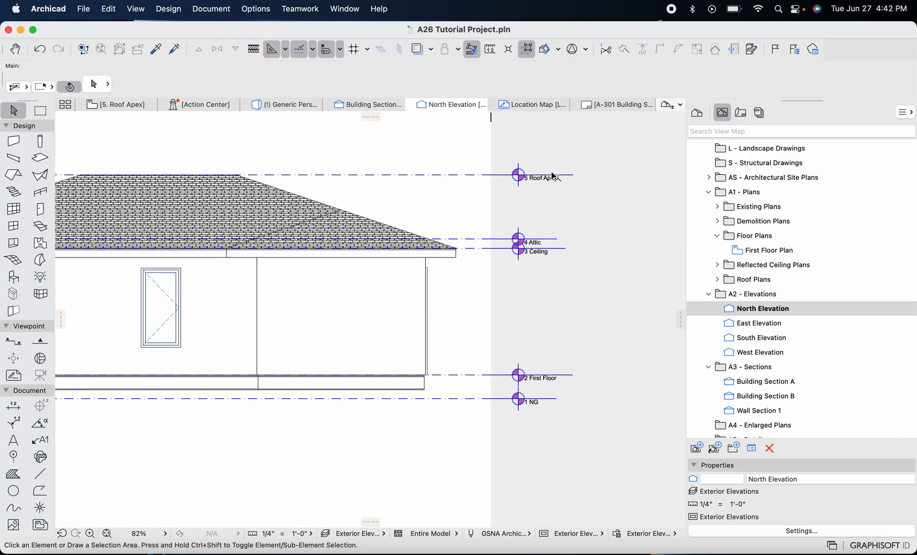
mouse_move(543, 173)
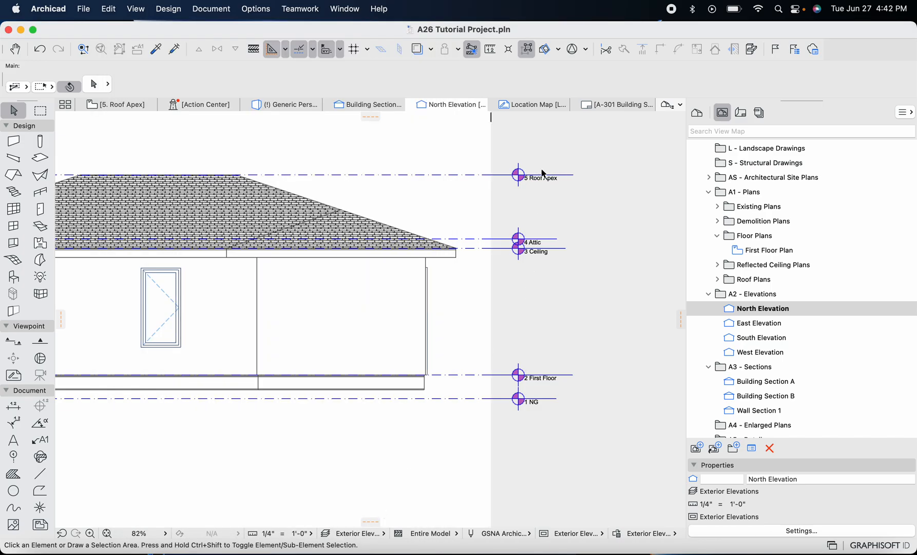
mouse_move(544, 178)
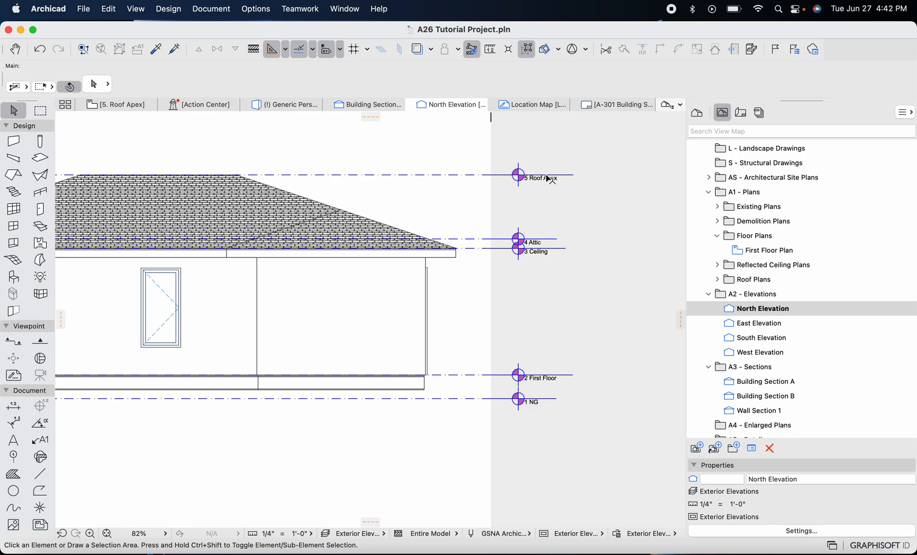
mouse_move(532, 379)
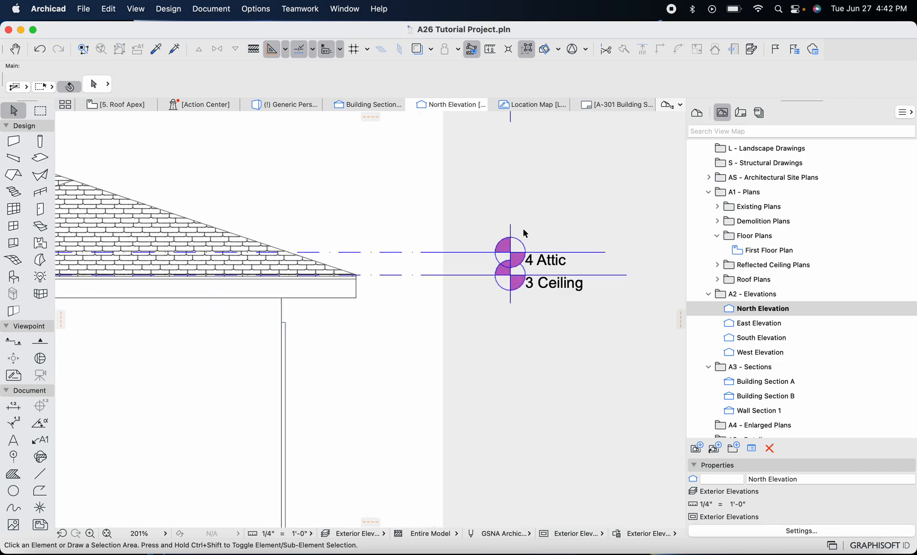
scroll(down, 3)
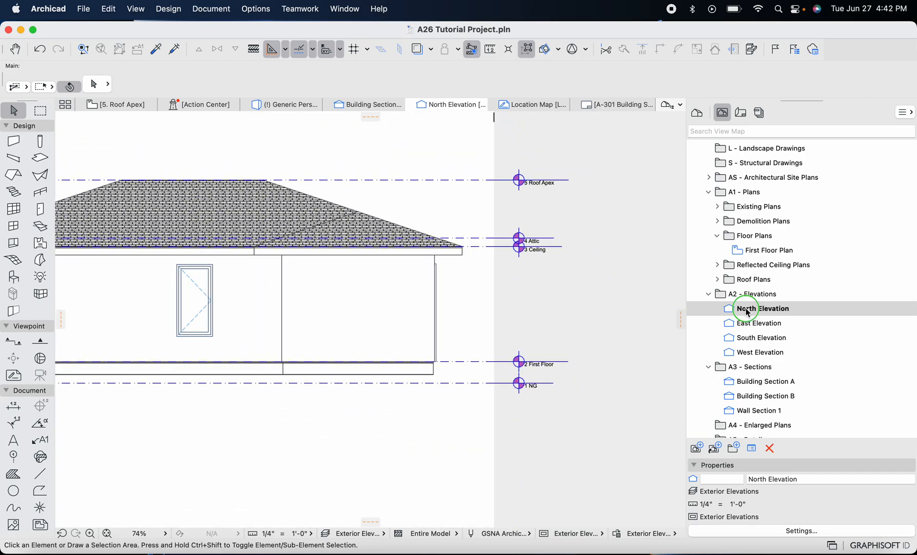
right_click(762, 308)
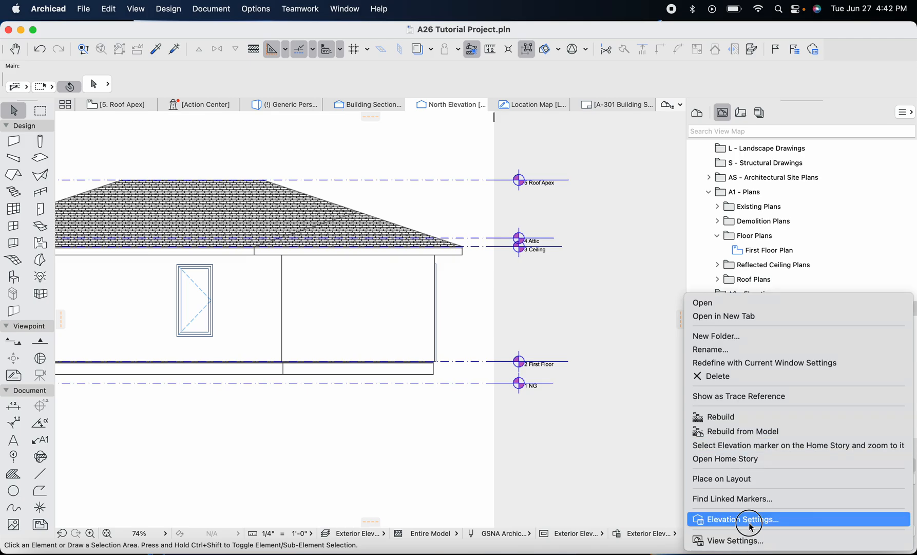
Set the story Marker Size to 10.00 under Story Levels and confirm
click(743, 519)
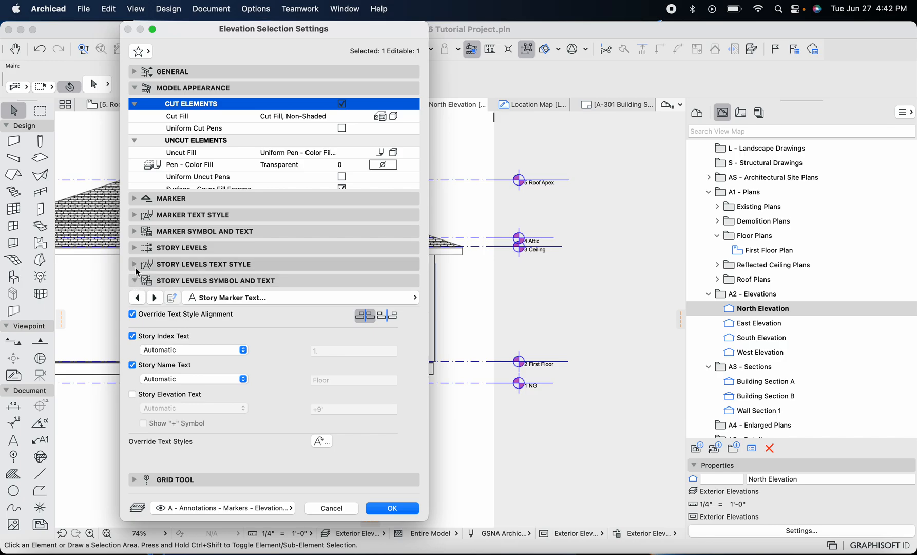
click(204, 264)
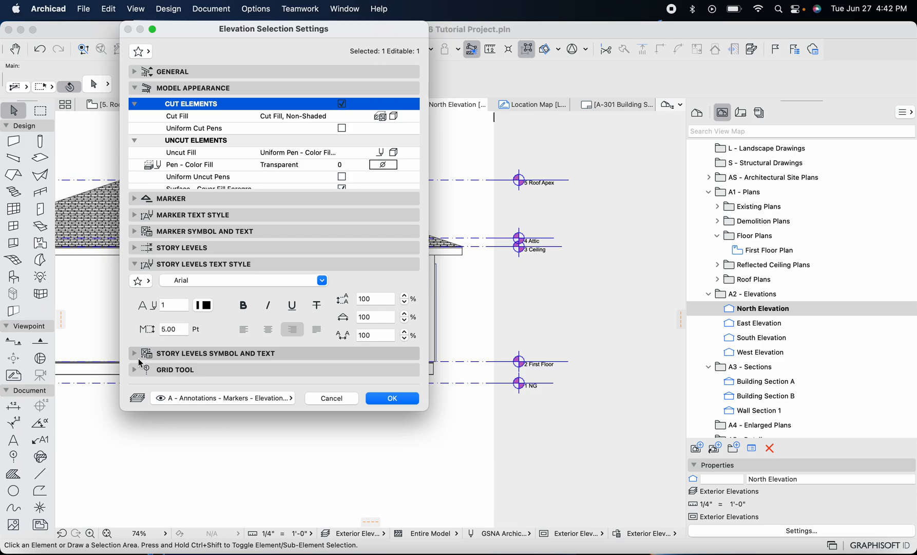
click(134, 264)
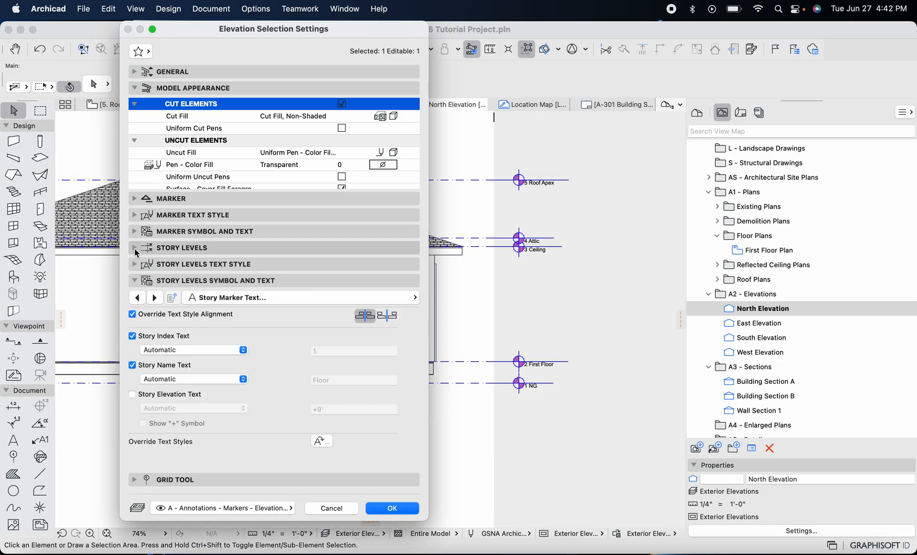
click(154, 296)
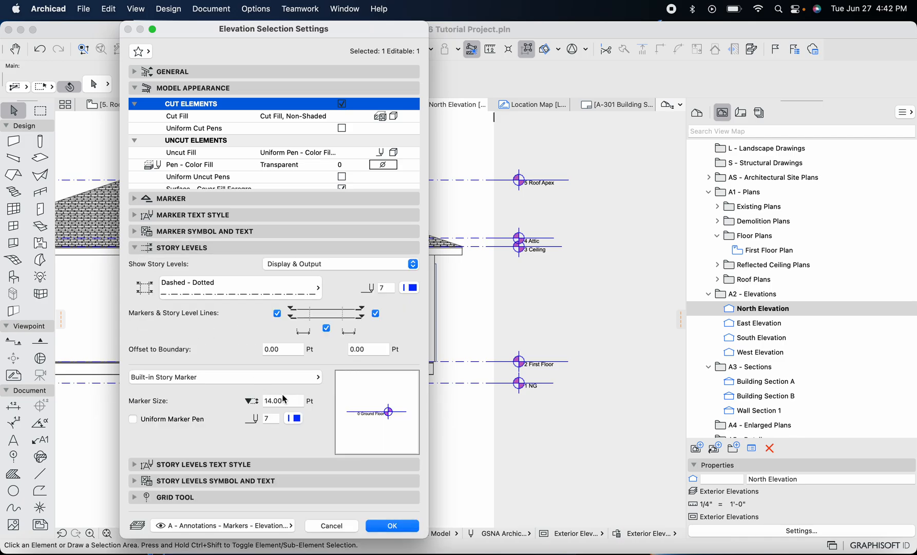
click(283, 400)
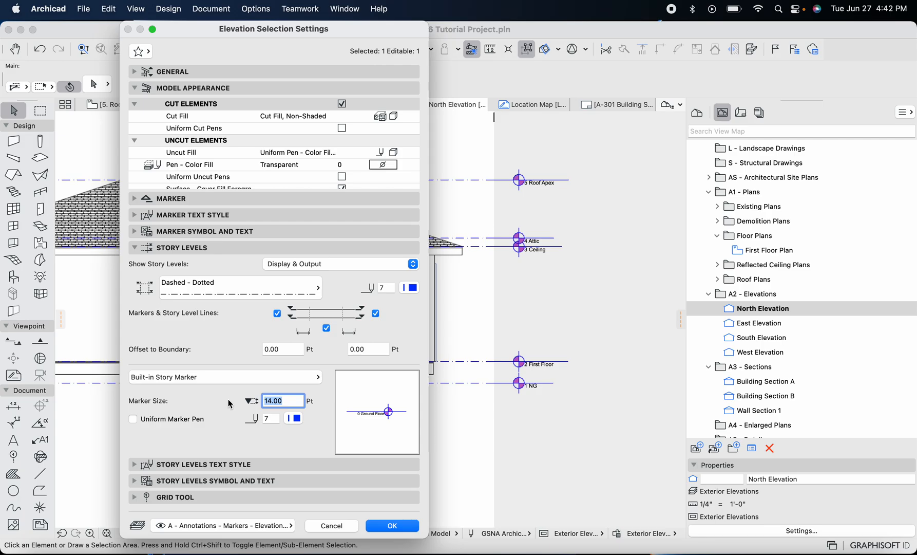
text(10)
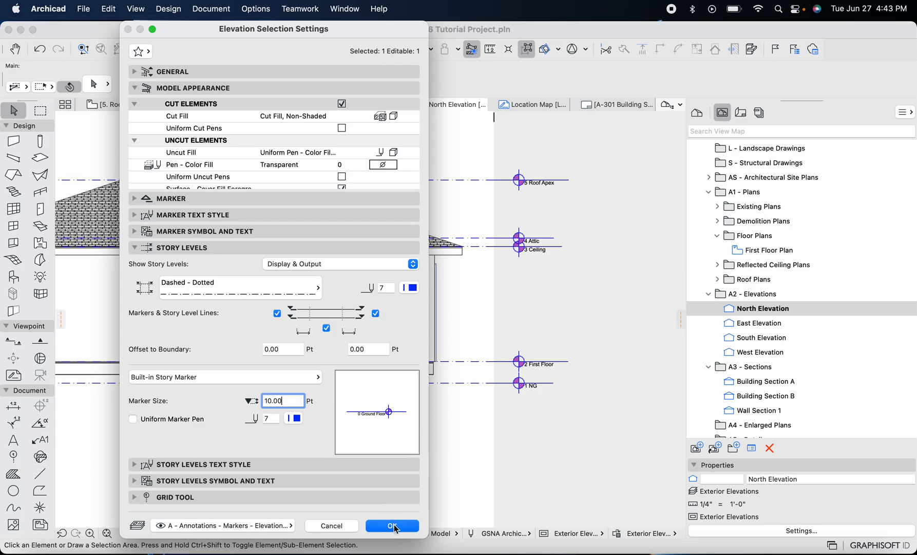
click(392, 525)
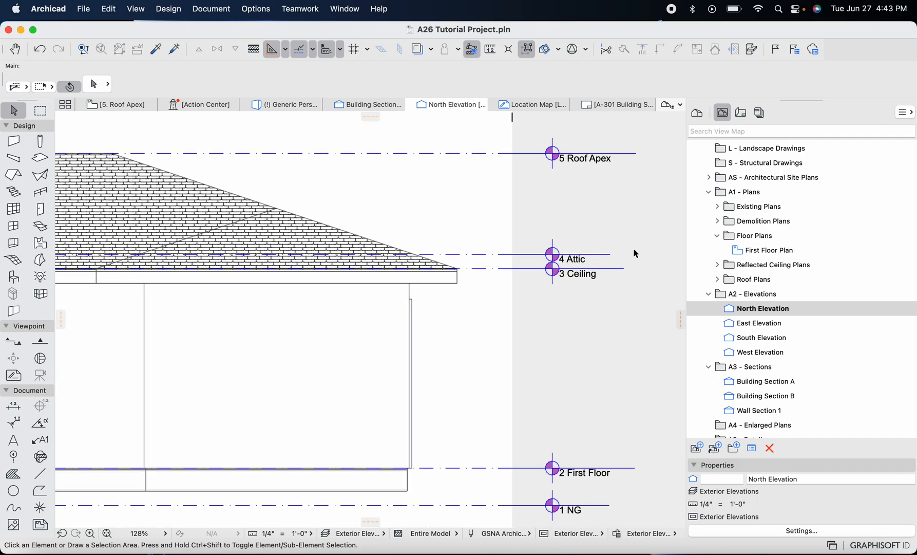
mouse_move(644, 399)
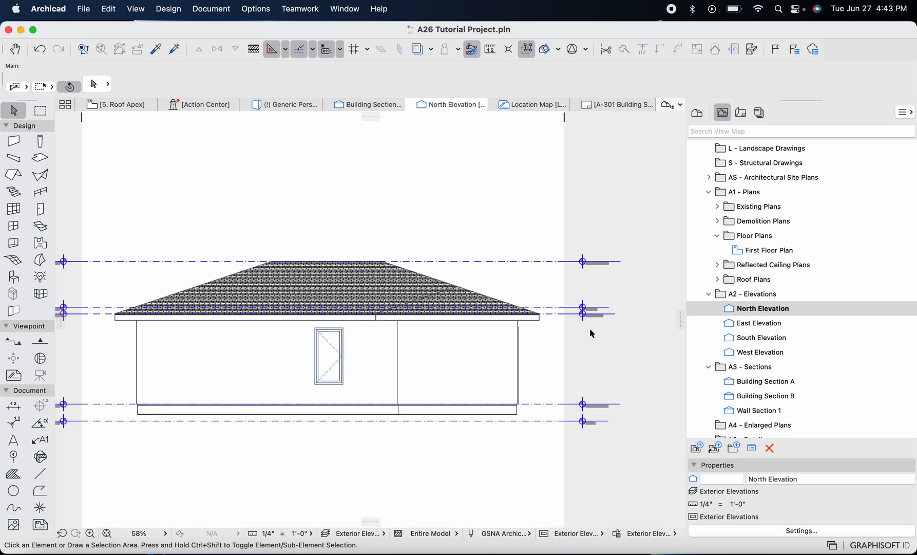
mouse_move(596, 292)
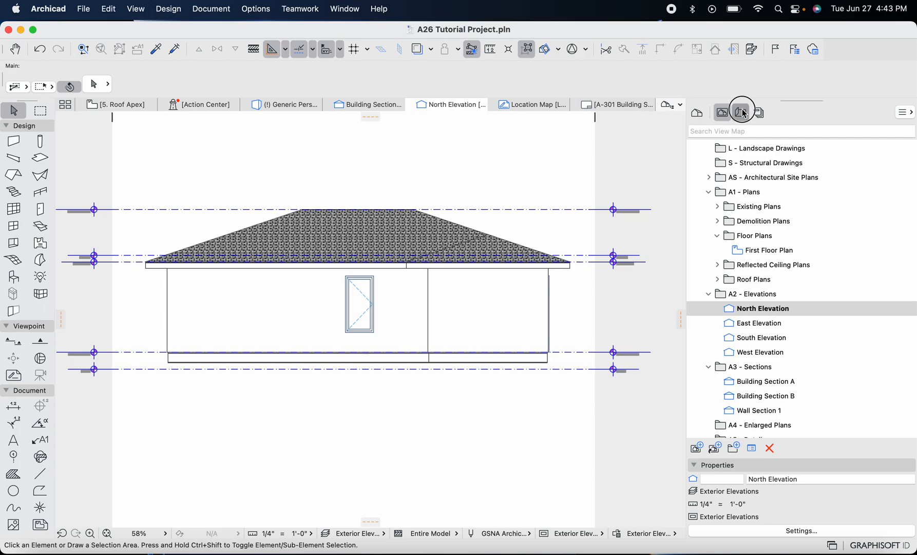
Switch the Navigator to the Layout Book and expand the A2 - Elevations folder
click(740, 112)
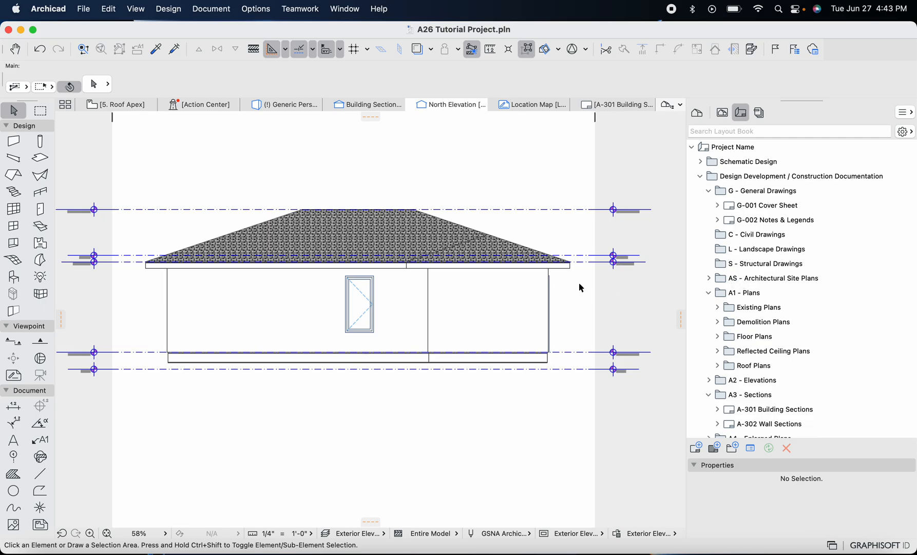
scroll(down, 3)
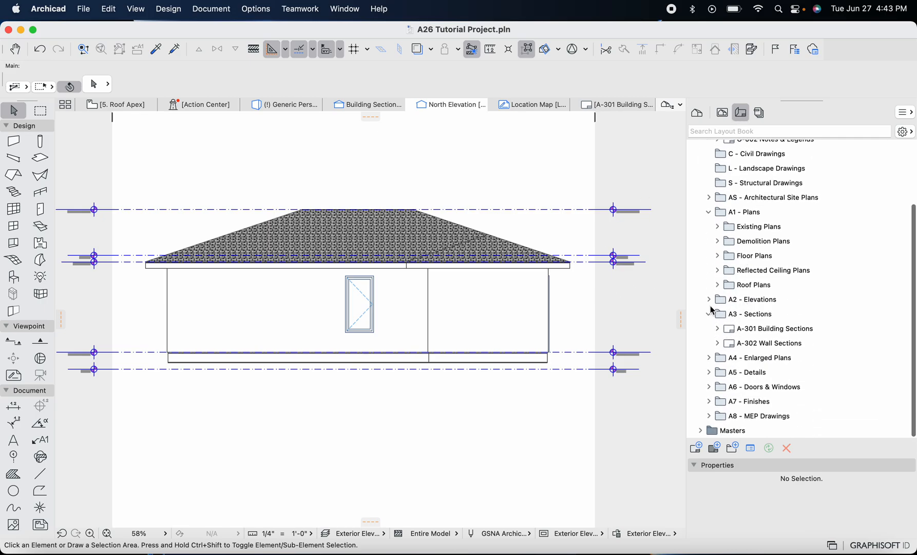
click(708, 298)
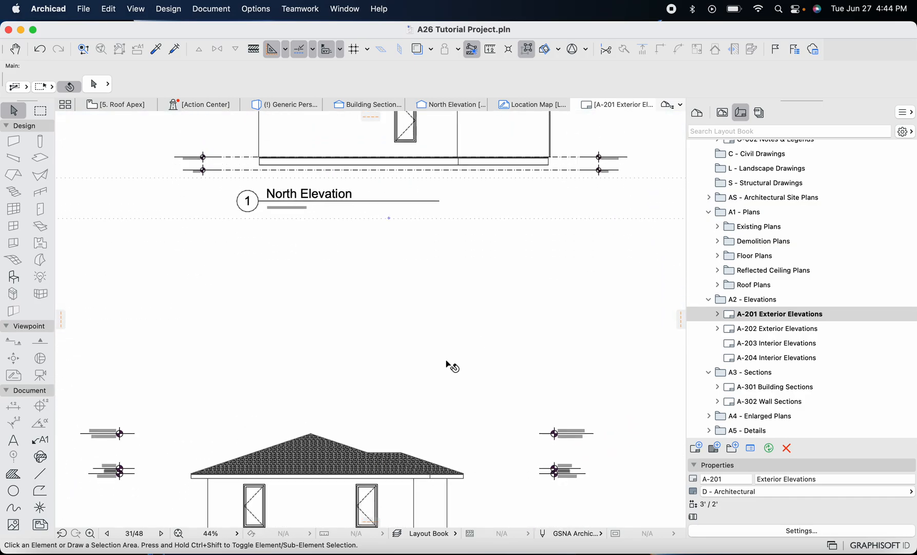
Bring up layout A-201 Exterior Elevations and scroll across the North and East Elevation drawings
scroll(down, 3)
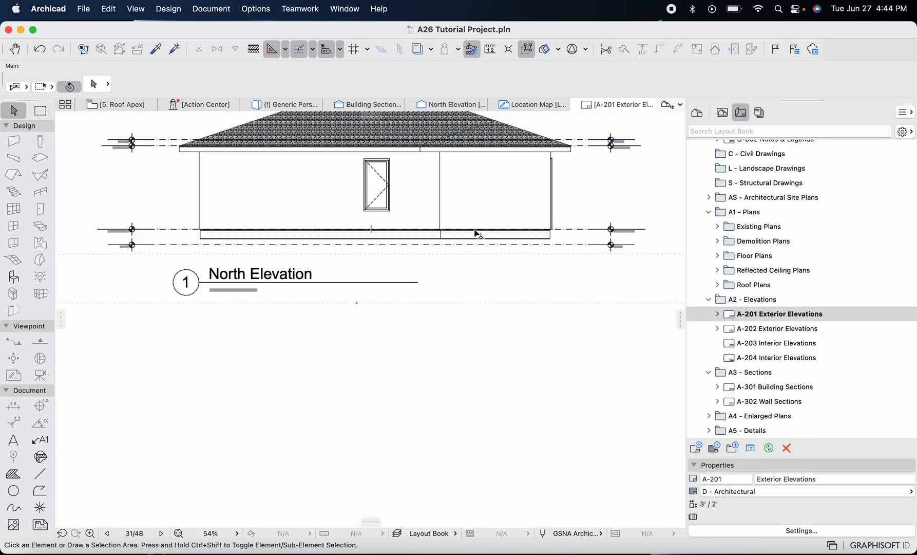
click(474, 234)
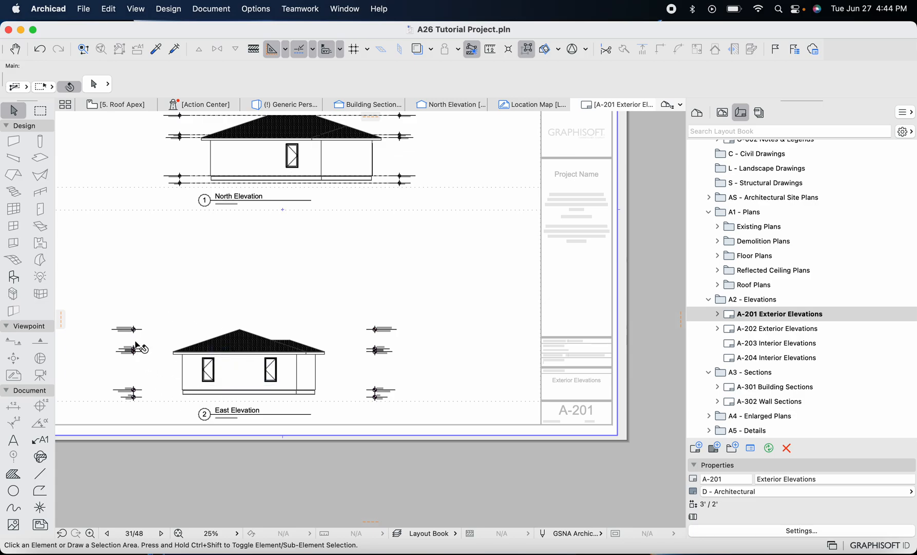
scroll(down, 3)
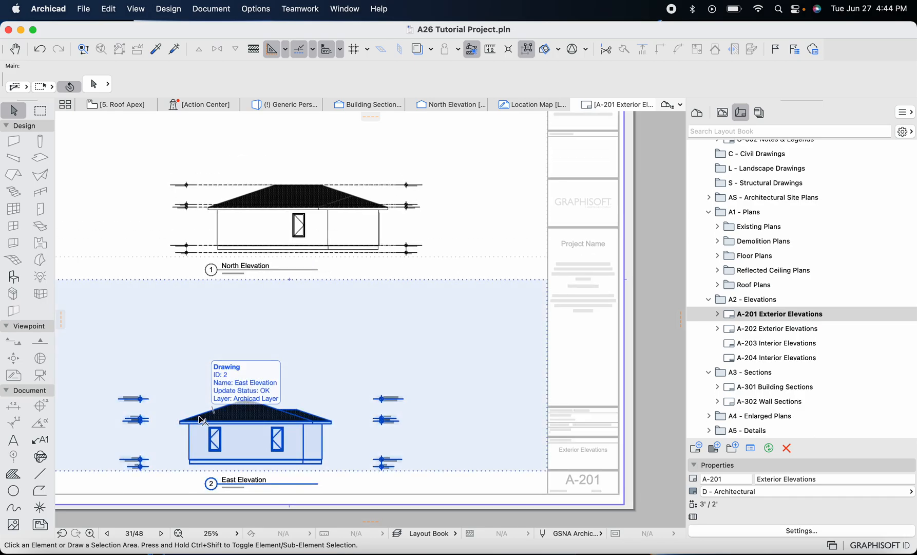
scroll(down, 3)
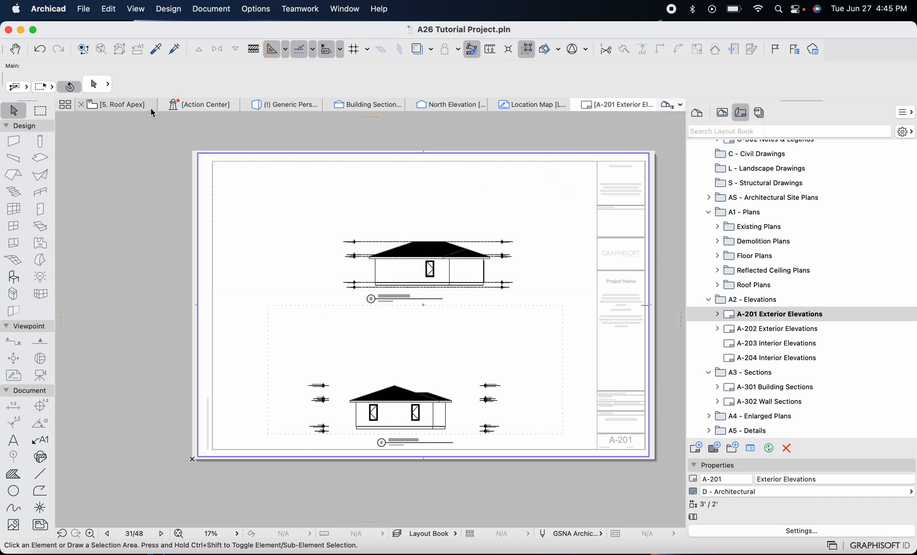
Return to the plan view and show every model element in the 3D perspective window
click(723, 112)
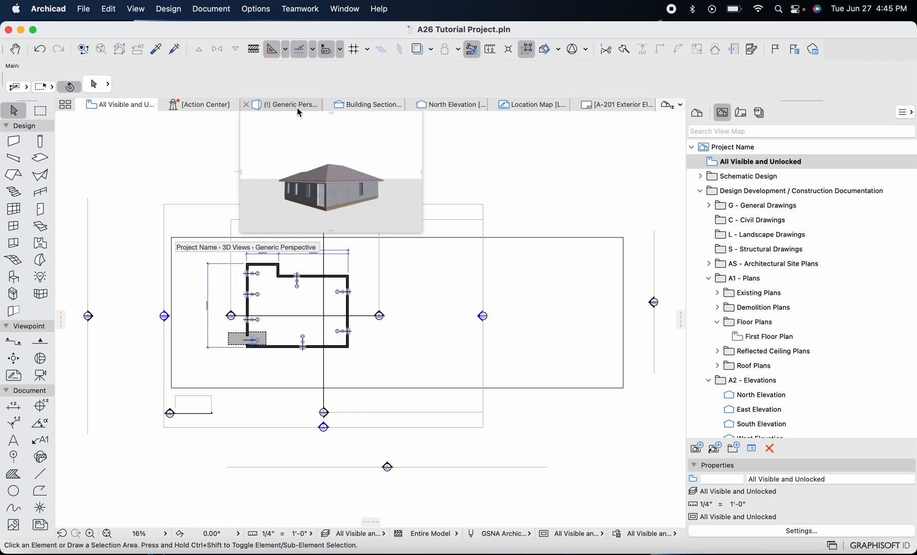
mouse_move(293, 111)
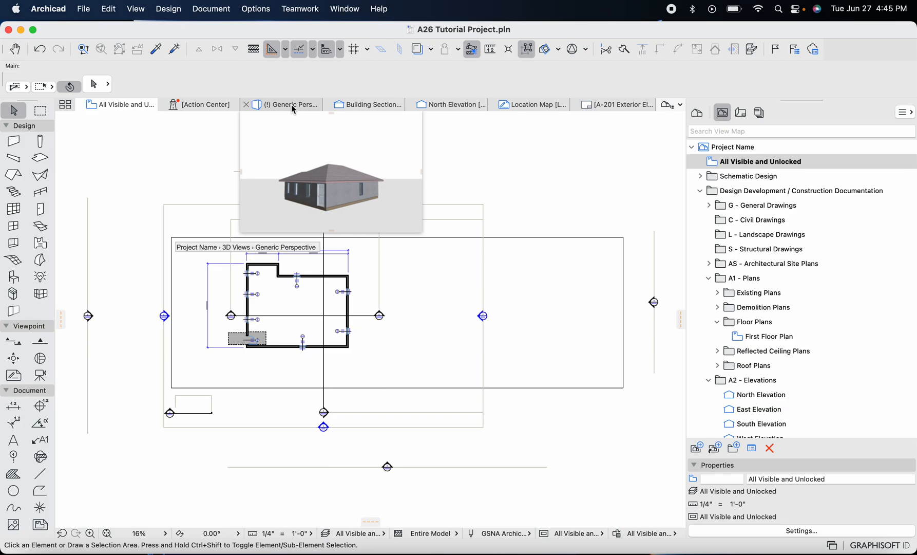
click(135, 9)
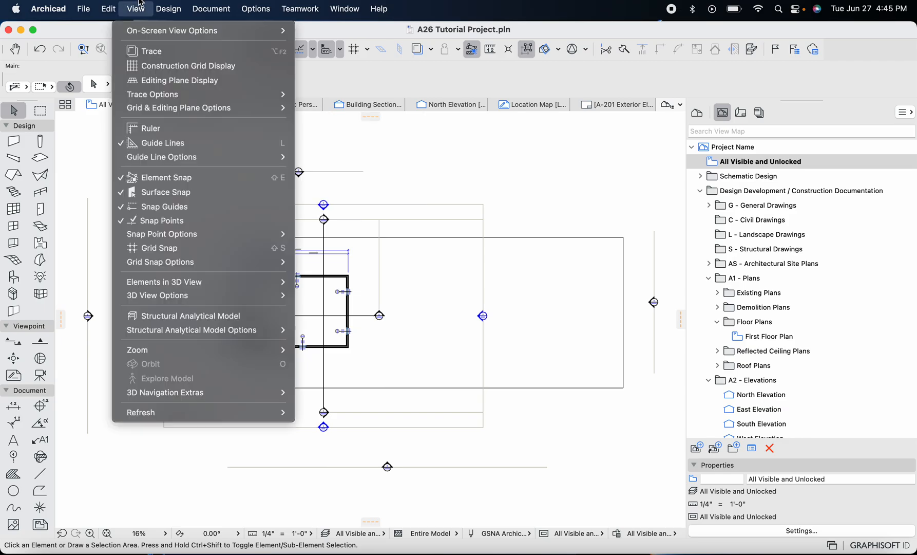
mouse_move(190, 315)
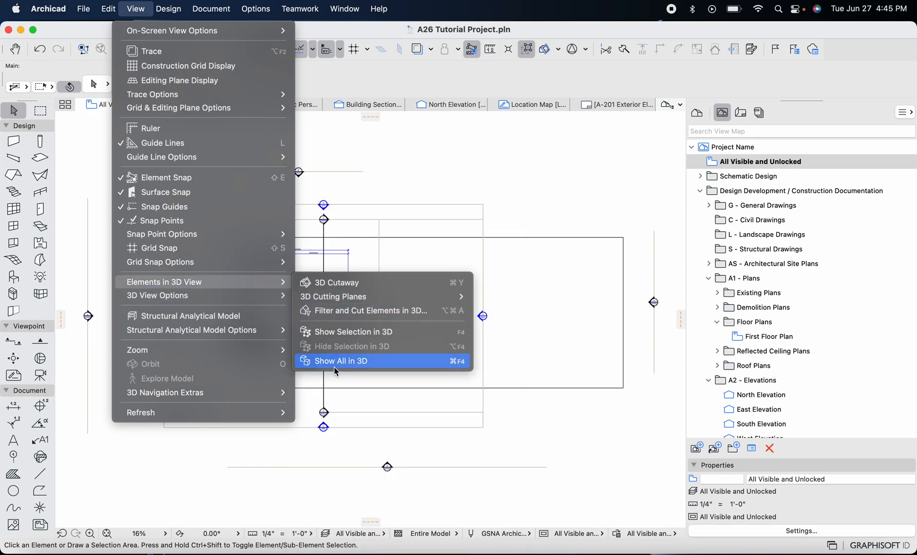
click(339, 361)
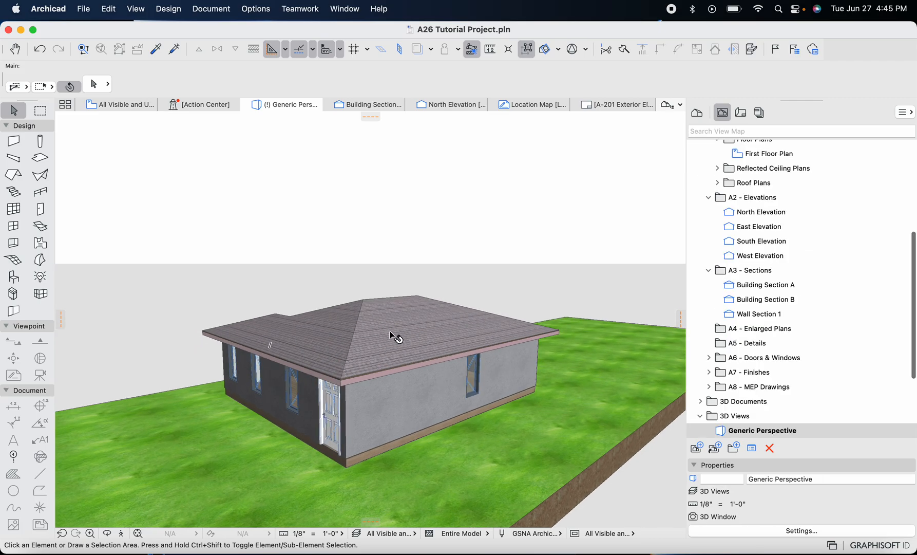
Pick the hip roof in 3D and have it selected on the 3. Ceiling floor plan
click(397, 338)
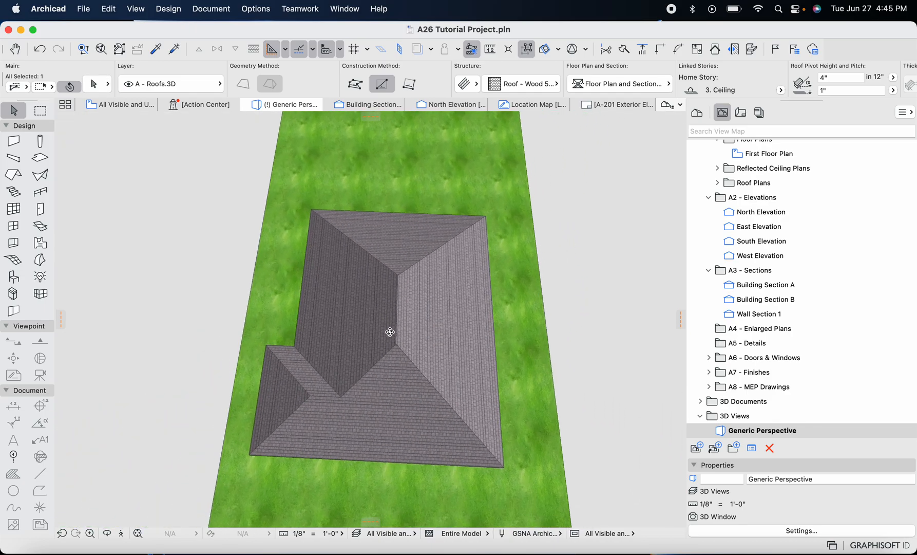
click(390, 332)
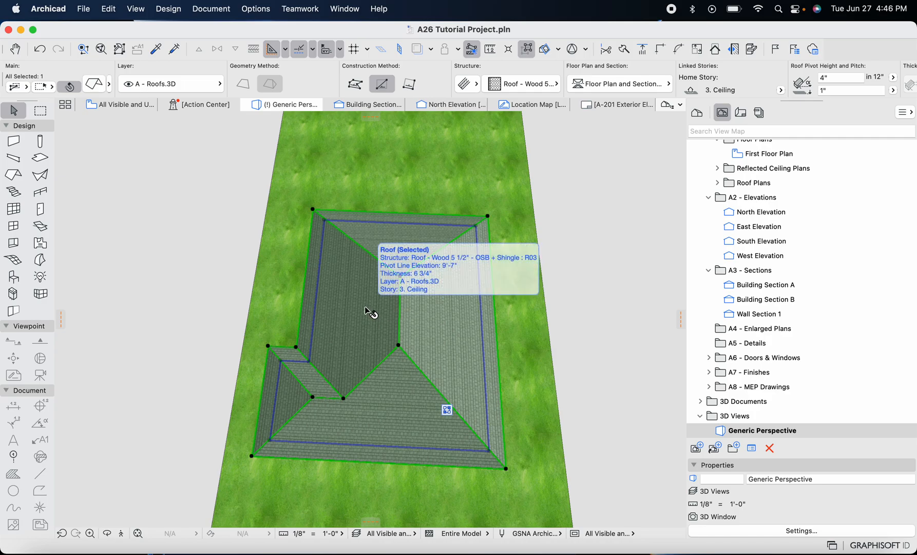
mouse_move(355, 321)
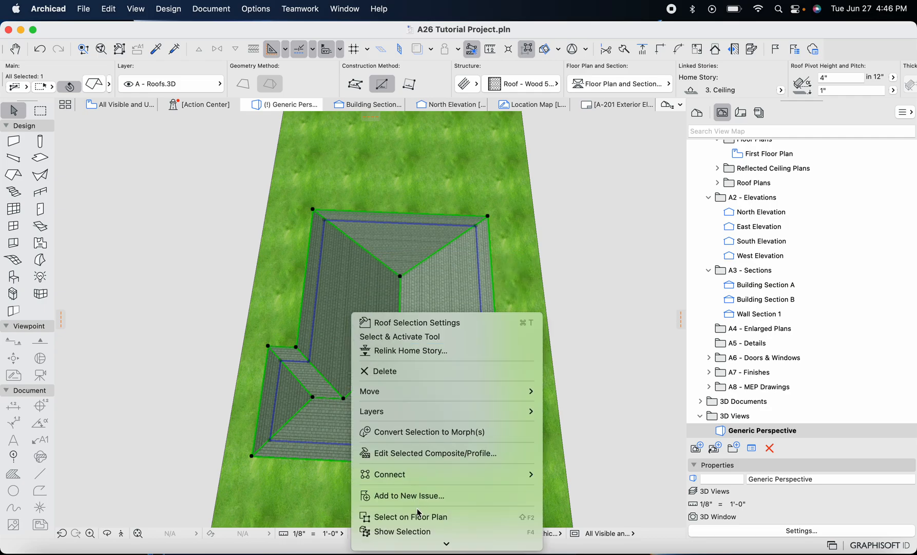
mouse_move(415, 515)
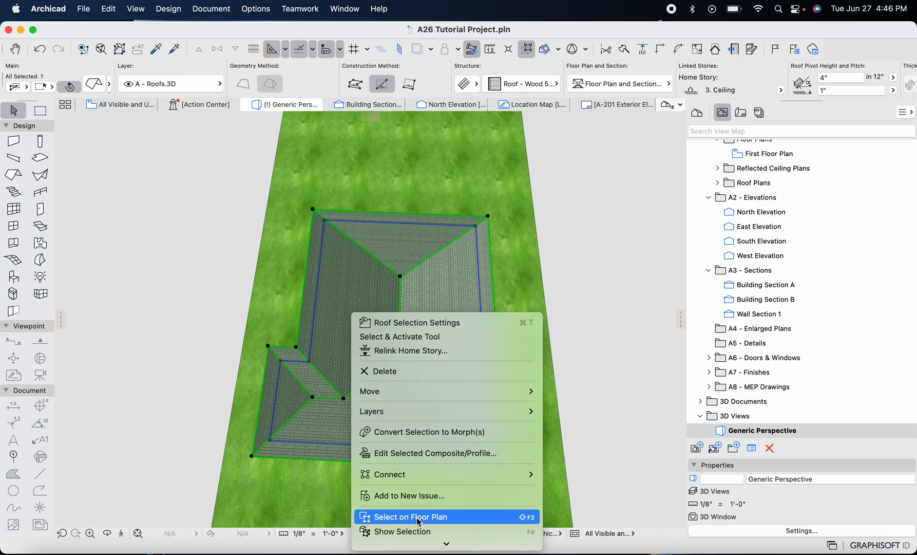
click(414, 520)
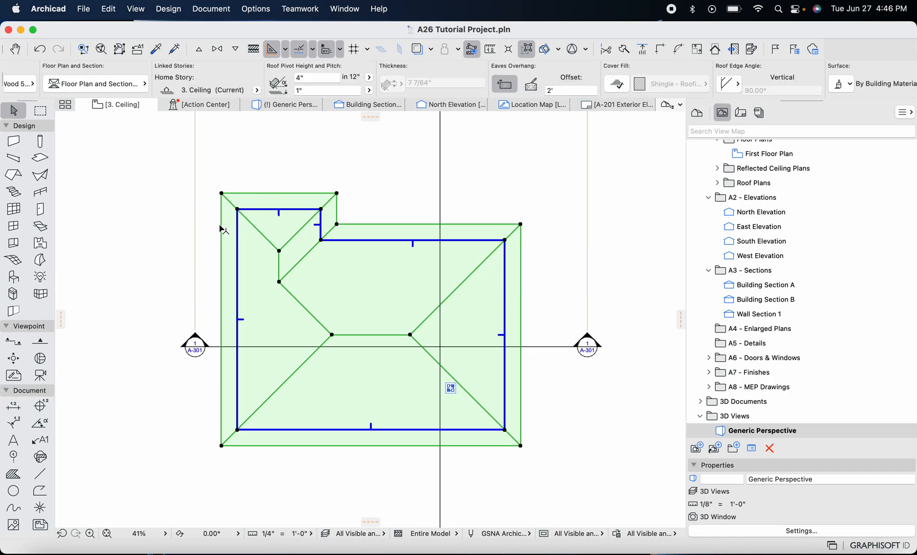
mouse_move(561, 93)
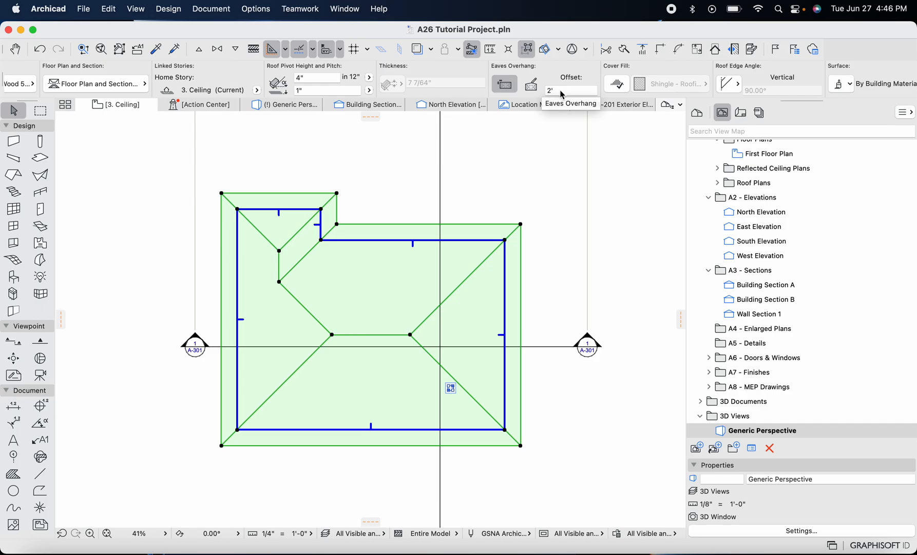
Set the roof's Eaves Overhang Offset in the Info Box to 1' instead of 2'
click(570, 90)
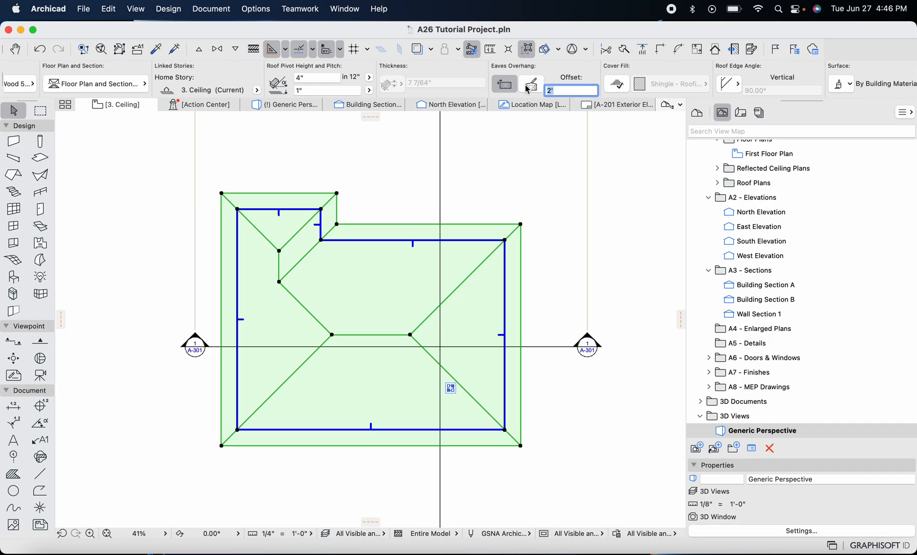
mouse_move(503, 84)
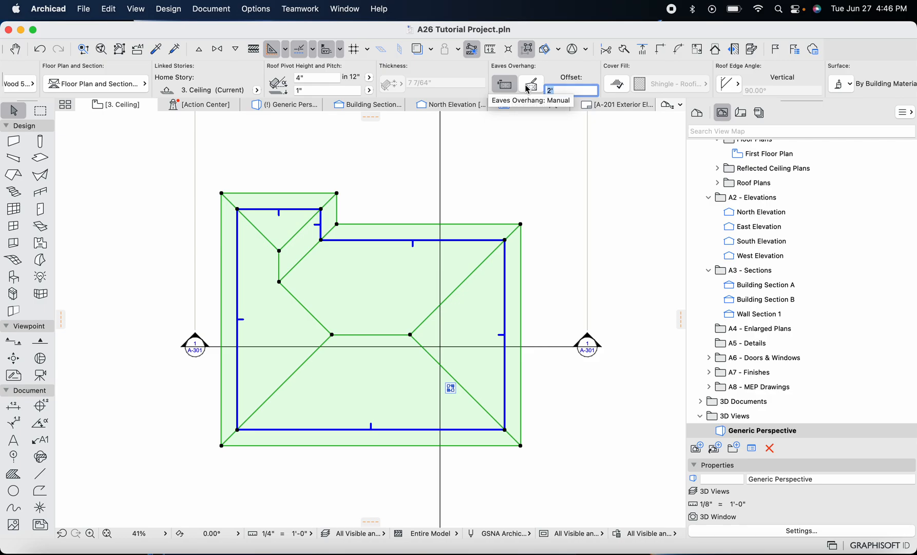
text(1)
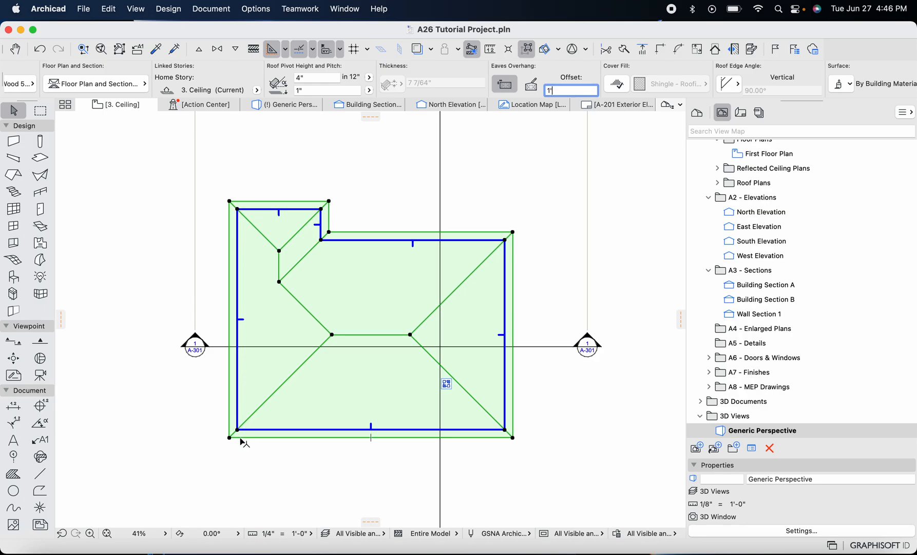
mouse_move(521, 119)
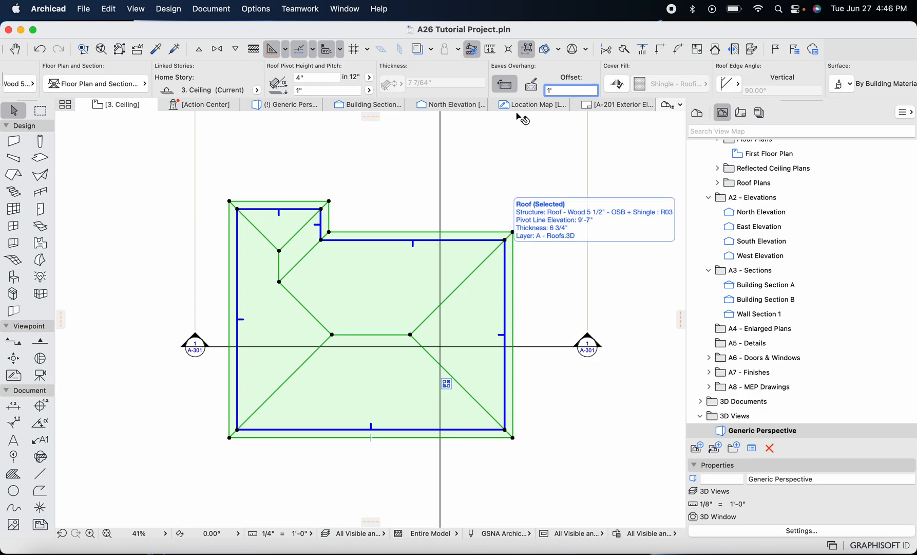
mouse_move(505, 83)
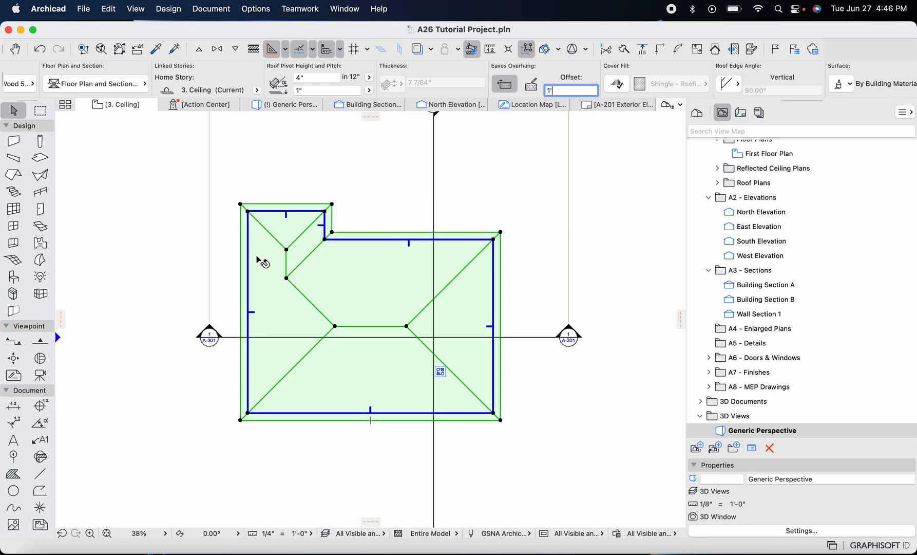
mouse_move(529, 204)
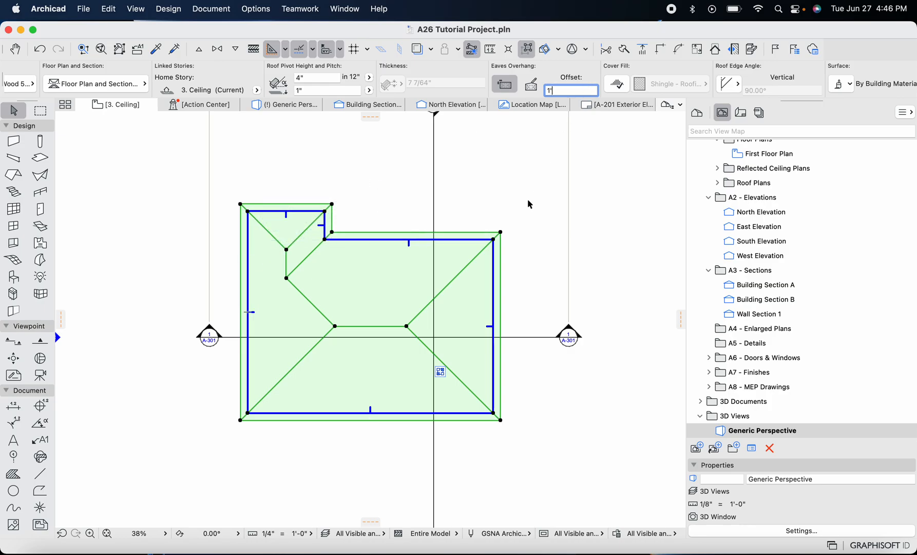
click(570, 90)
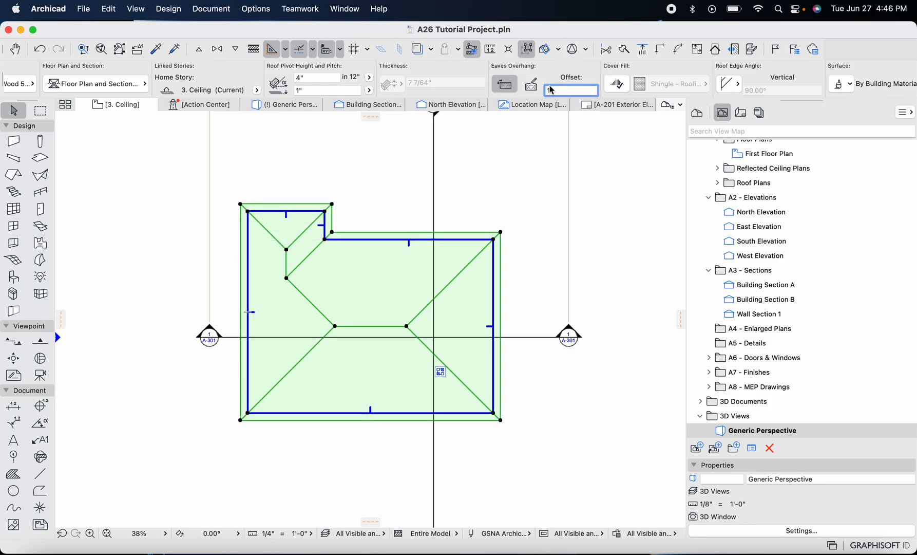
text(1')
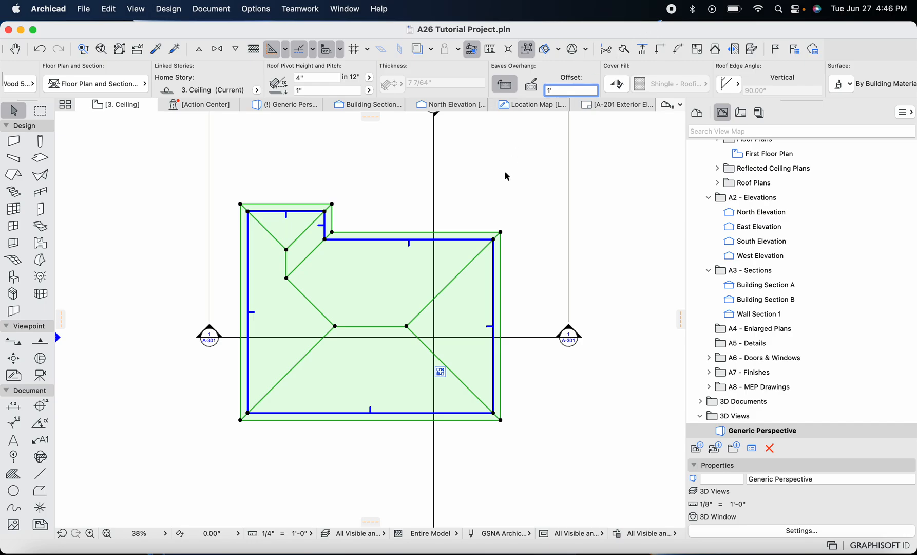